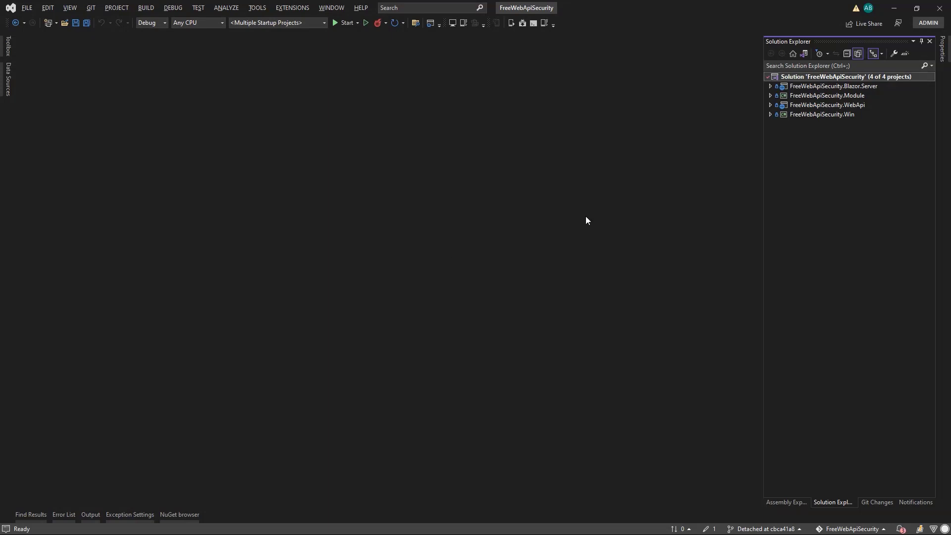
- Expand the Module project's BusinessObjects folder and view the ApplicationUser class
click(825, 105)
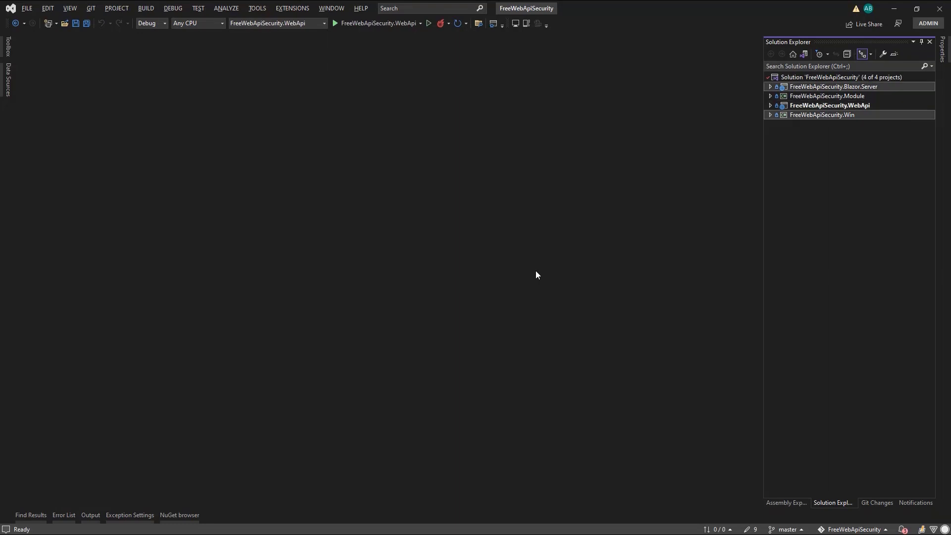
click(771, 96)
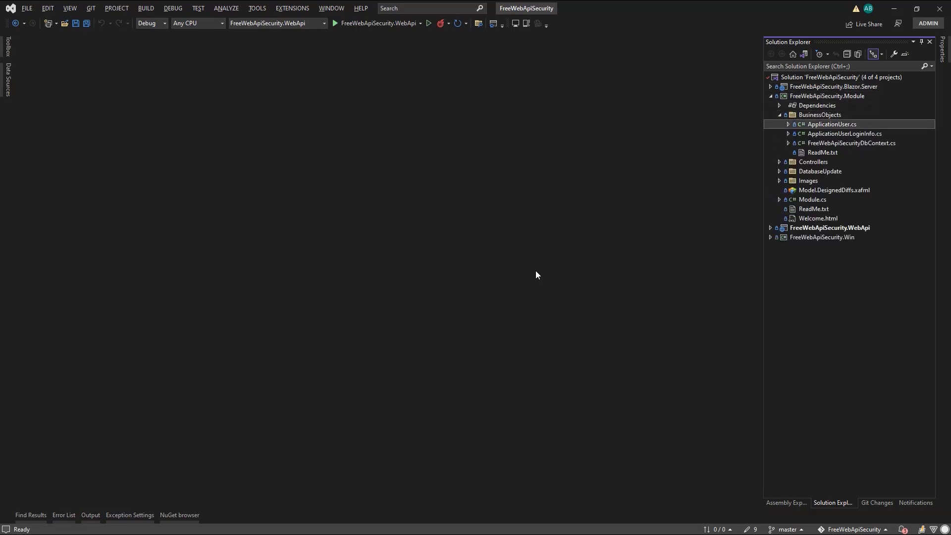
double_click(831, 125)
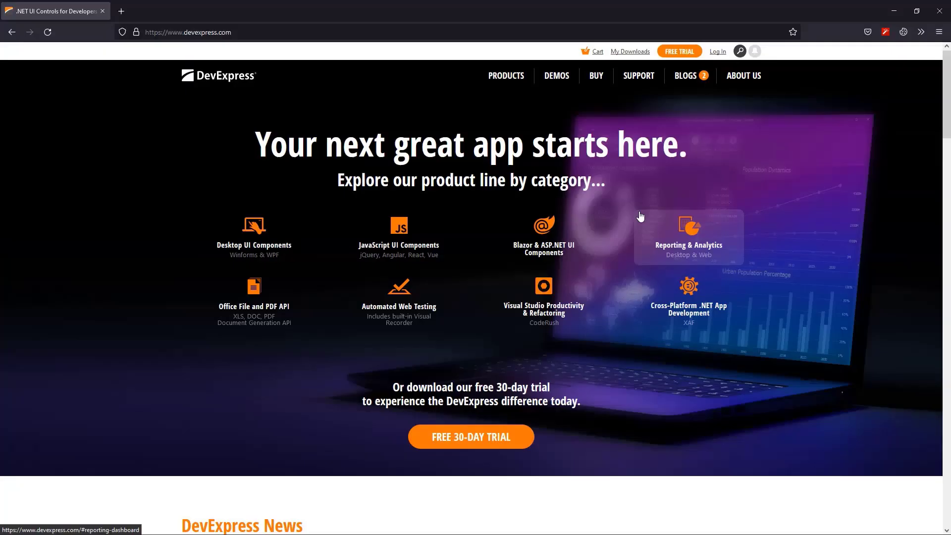
mouse_move(507, 75)
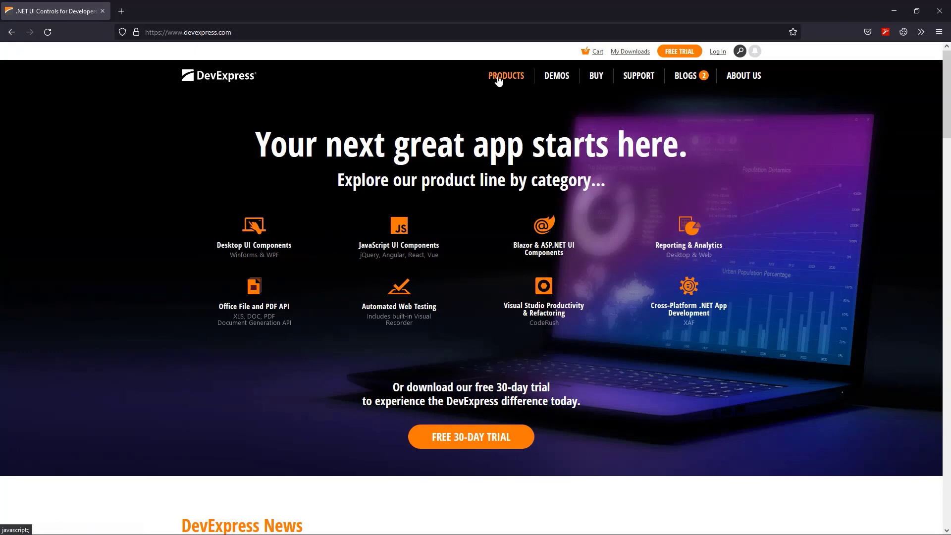
- Browse the DevExpress free .NET MAUI controls page through its component sections
click(506, 75)
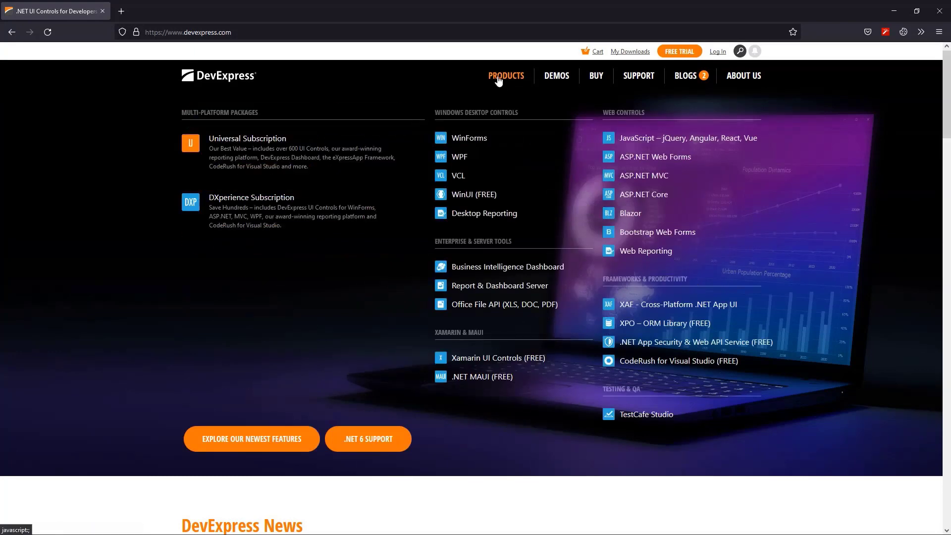
mouse_move(483, 376)
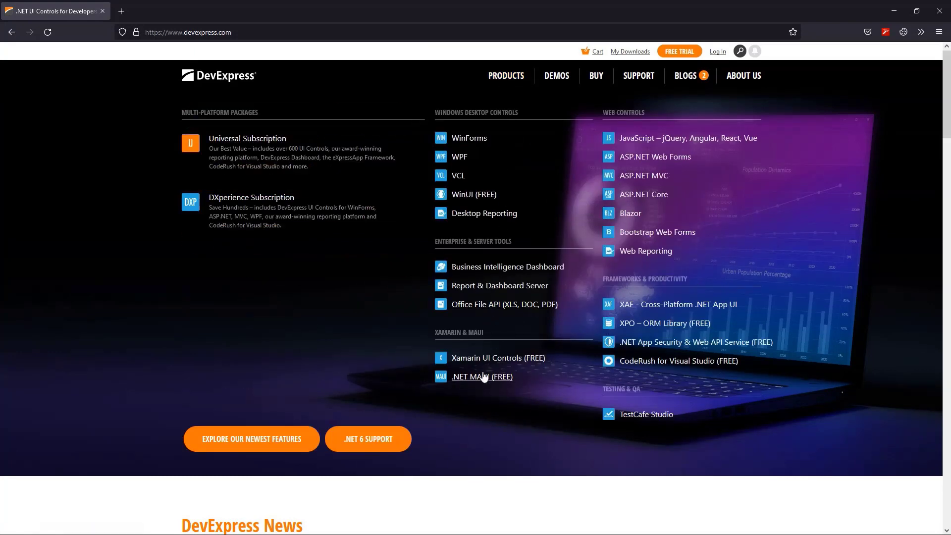
click(483, 376)
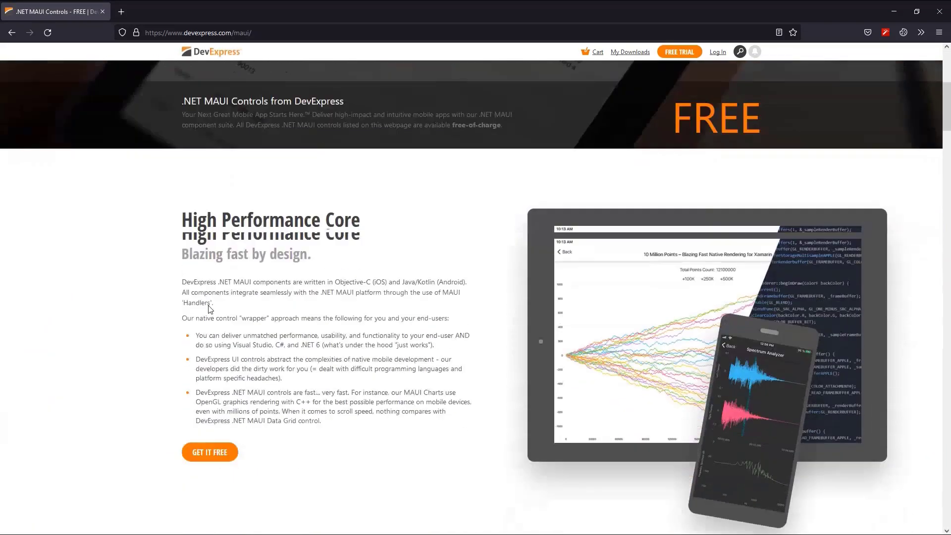
scroll(down, 3)
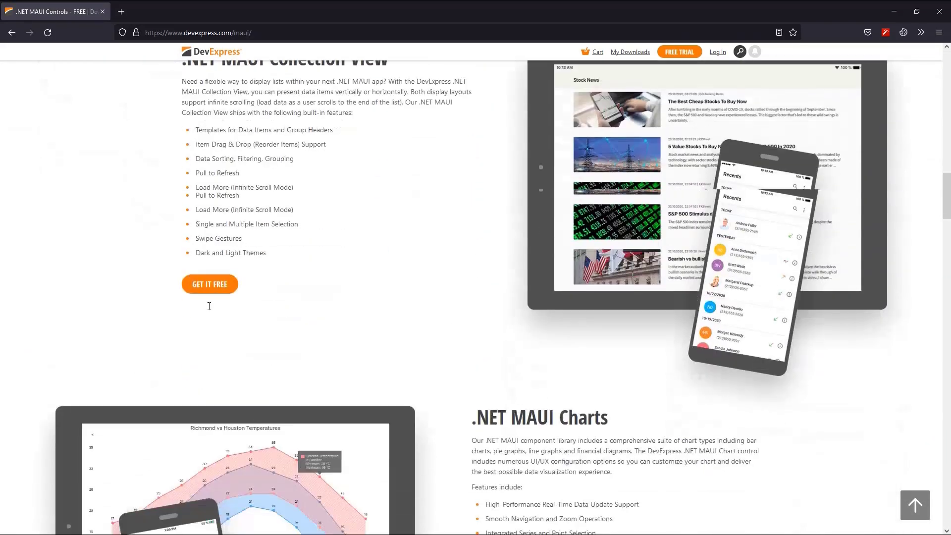
scroll(up, 3)
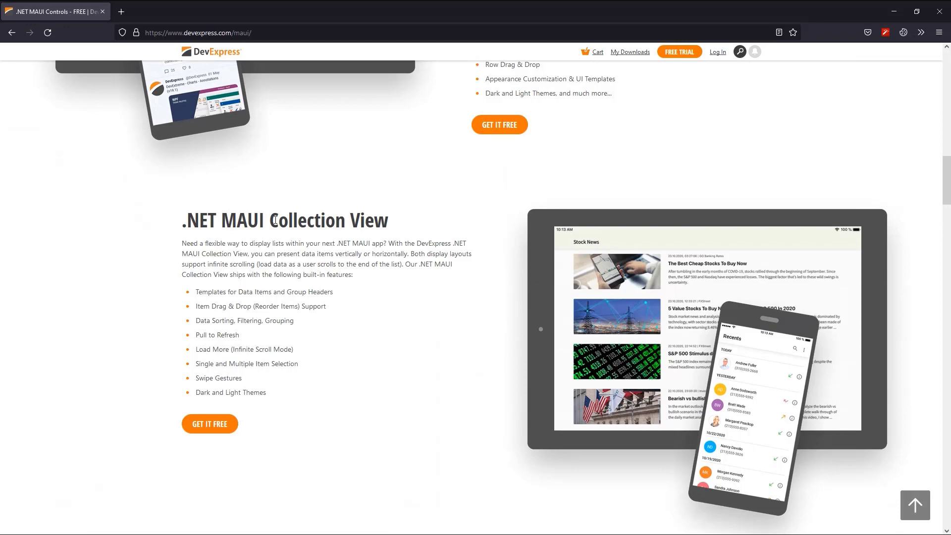
scroll(down, 3)
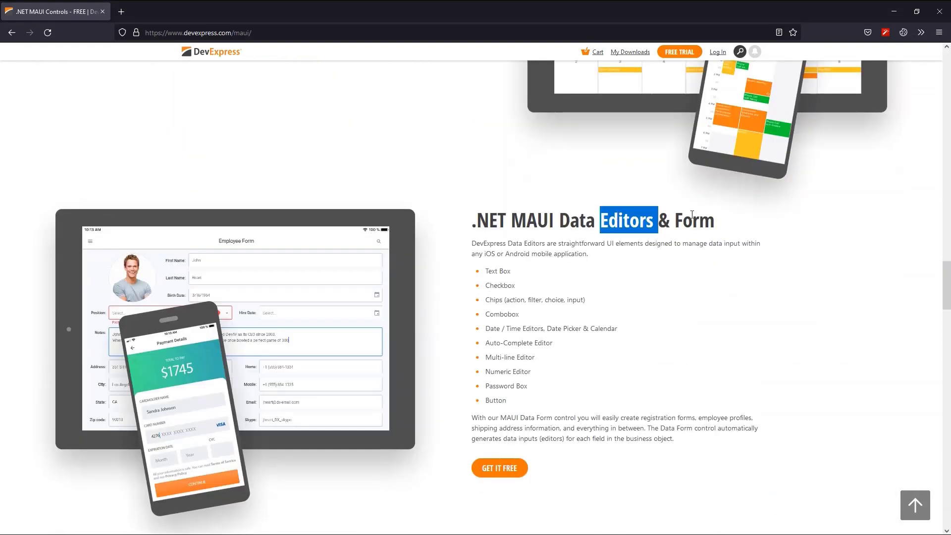
scroll(down, 3)
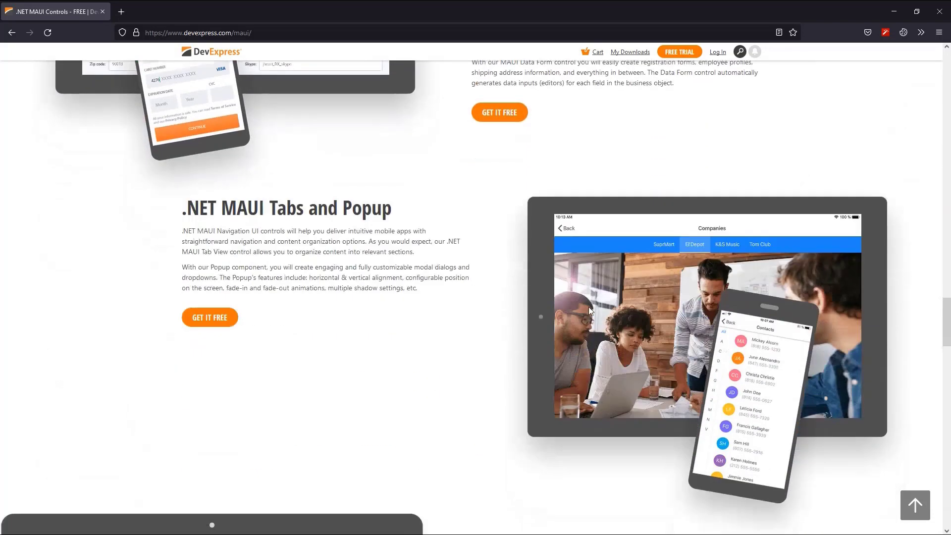
scroll(down, 3)
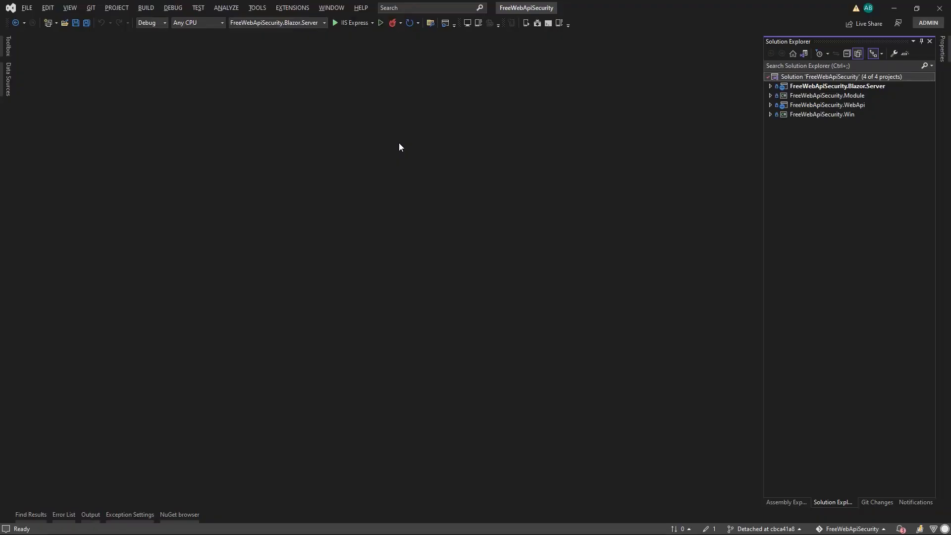
- Add a DevExpress v22.1 Mobile App (.NET MAUI) project named DXMAUIFreeWebApiSecurity to the solution
right_click(841, 76)
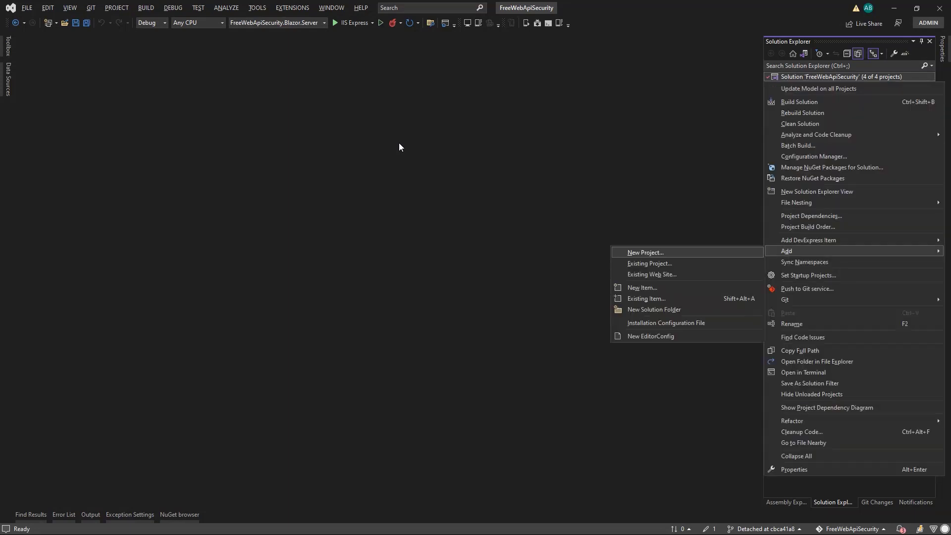
click(646, 253)
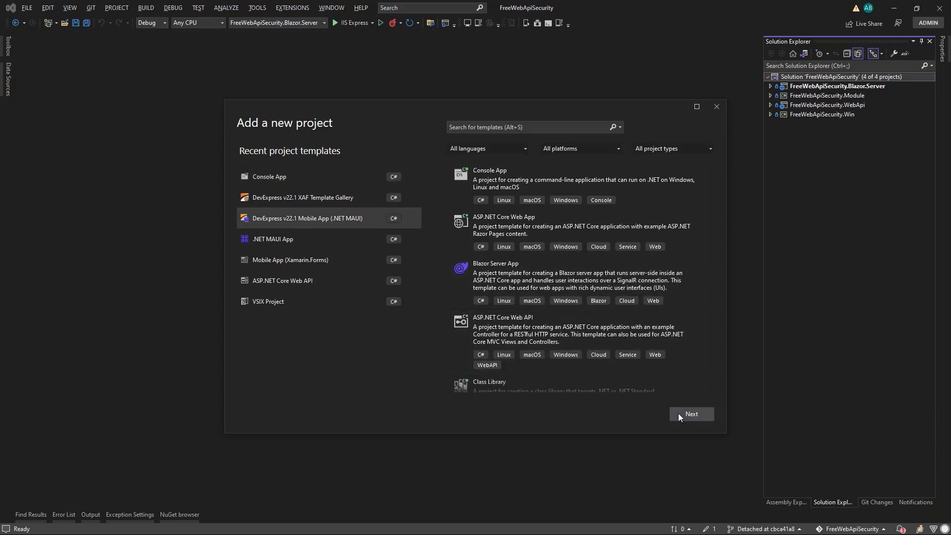
click(690, 414)
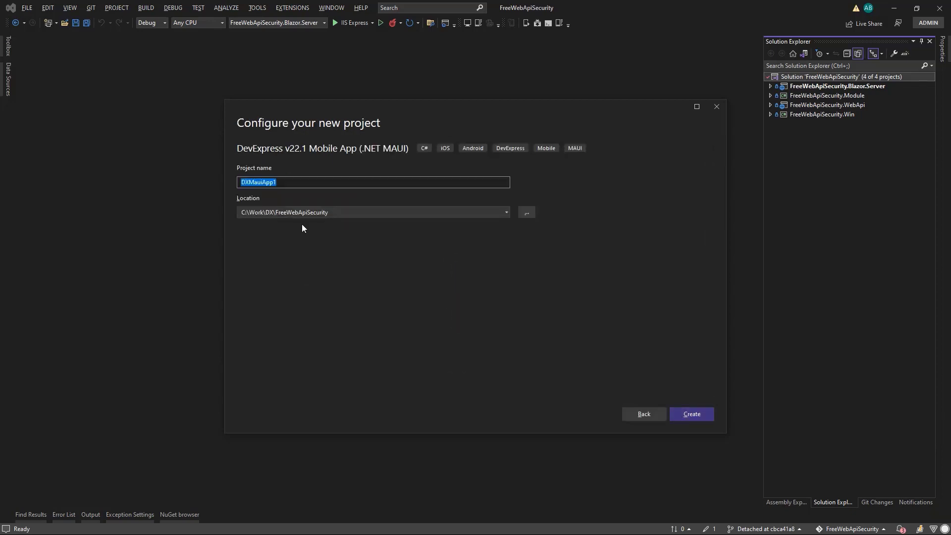
text(DXMAUIFreeWebApiSecurity)
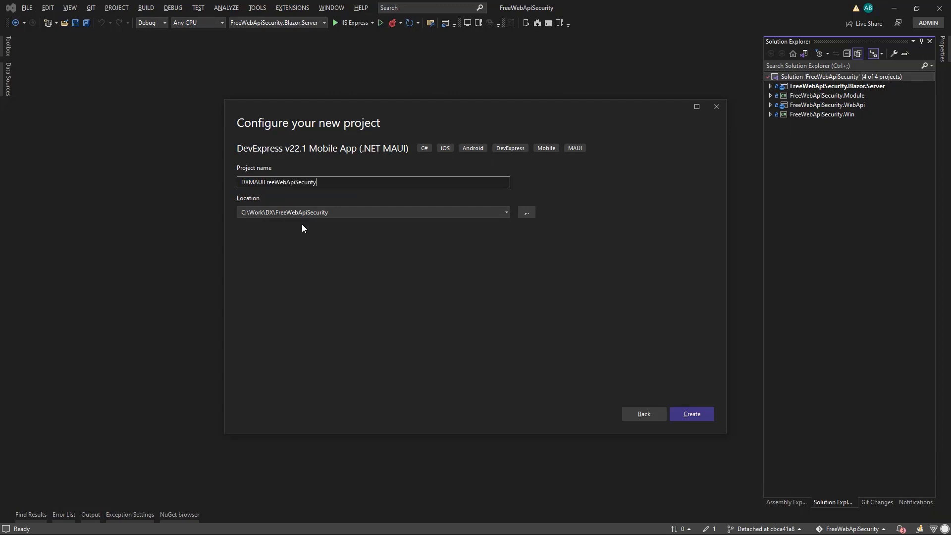
click(690, 414)
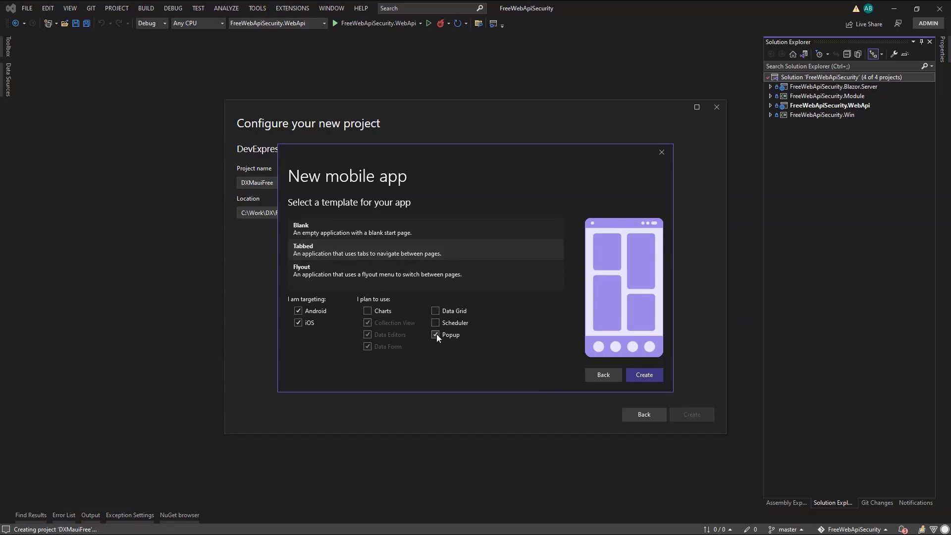
- Create the app without the Popup component and targeting Android only, not iOS
click(435, 334)
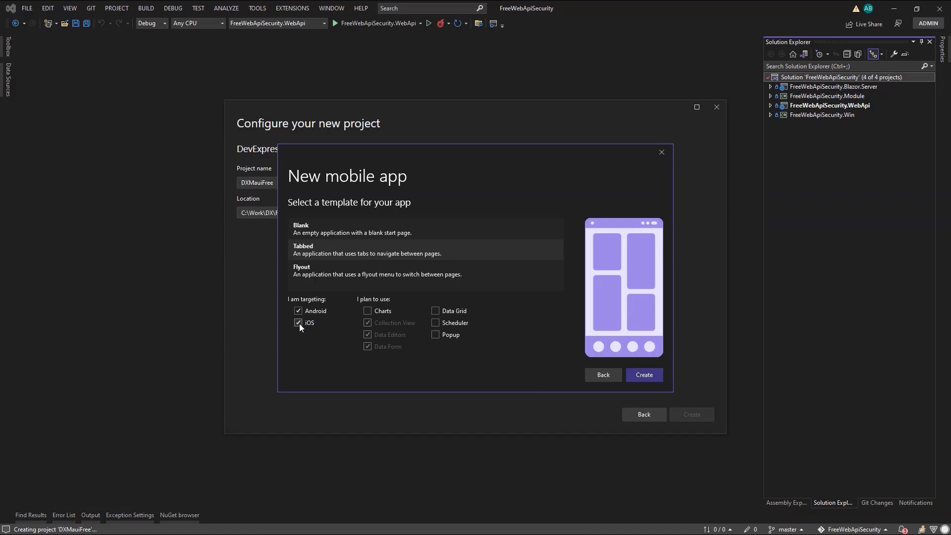
click(298, 322)
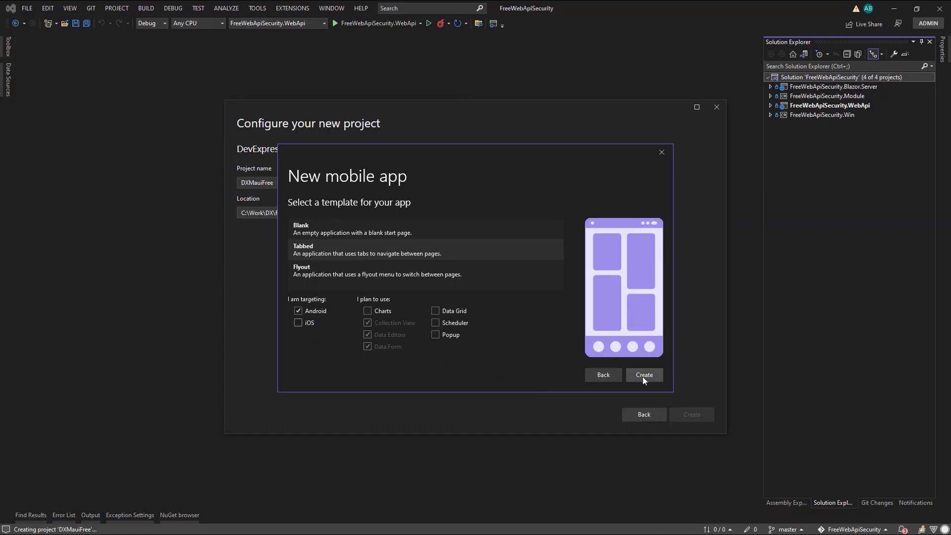
click(645, 375)
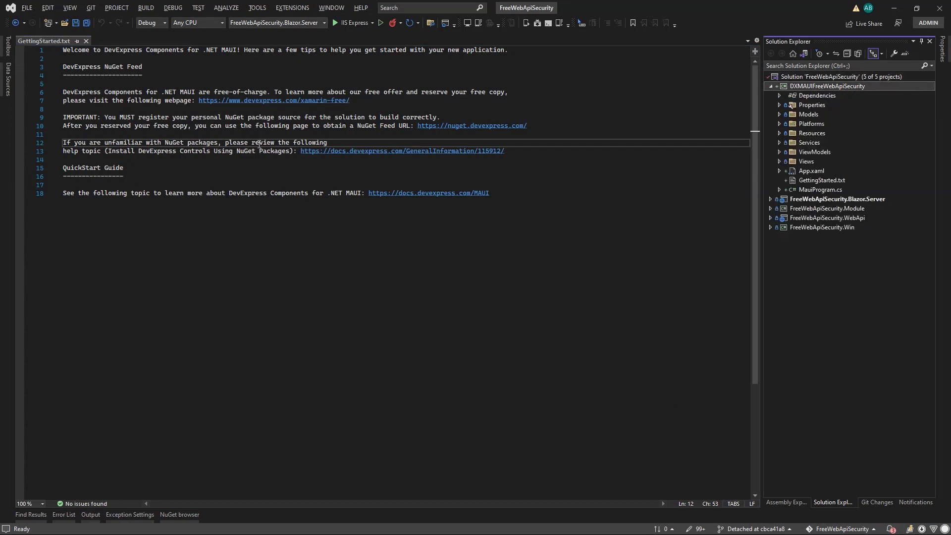
- View the Item model, browse the Views pages, then show the ViewModels folder files
click(780, 114)
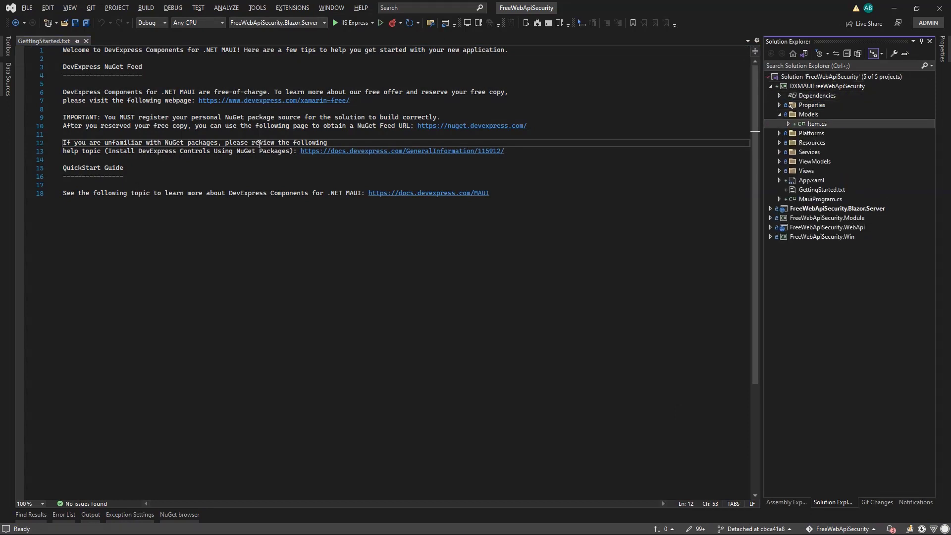
double_click(817, 124)
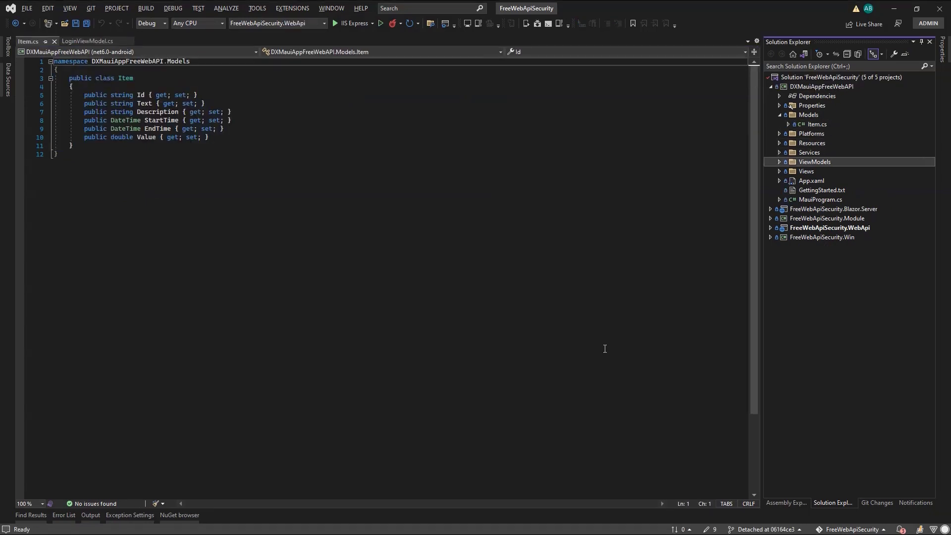
click(780, 172)
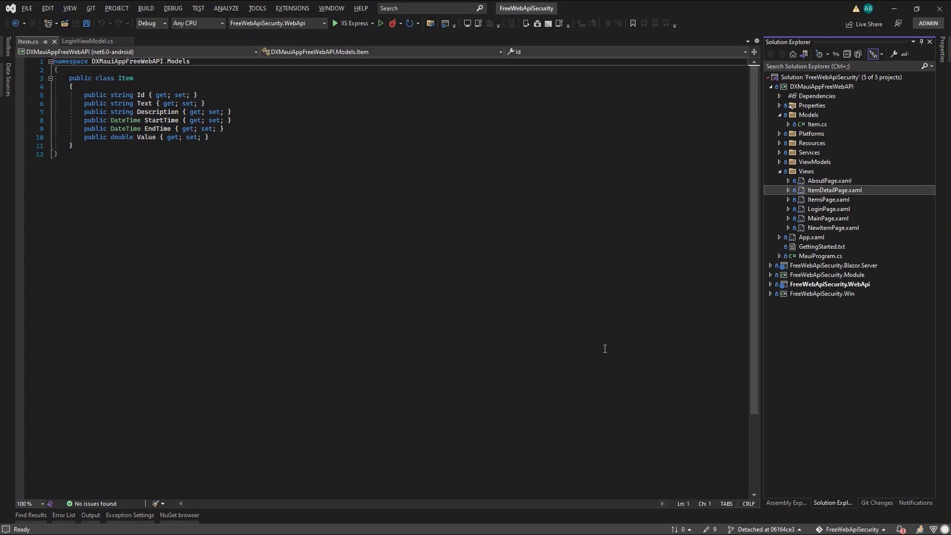
click(834, 228)
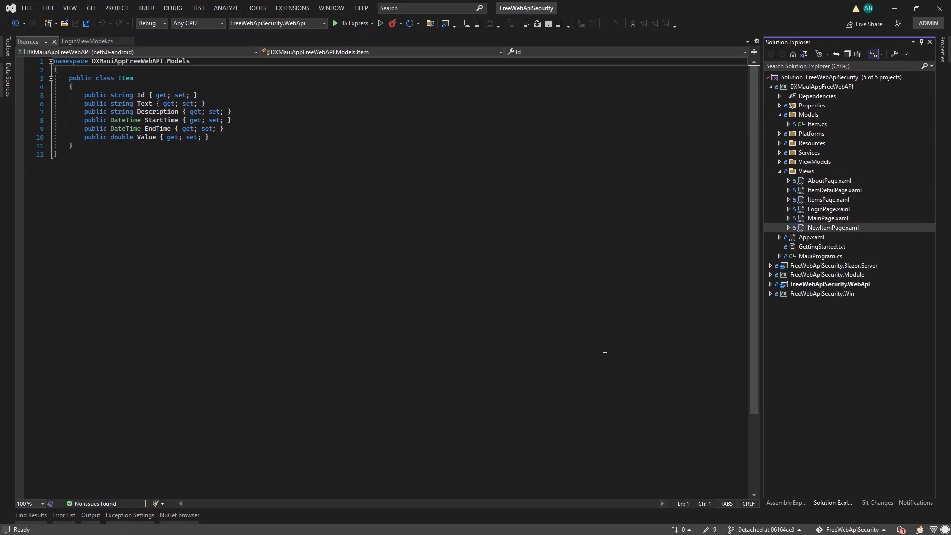
click(830, 209)
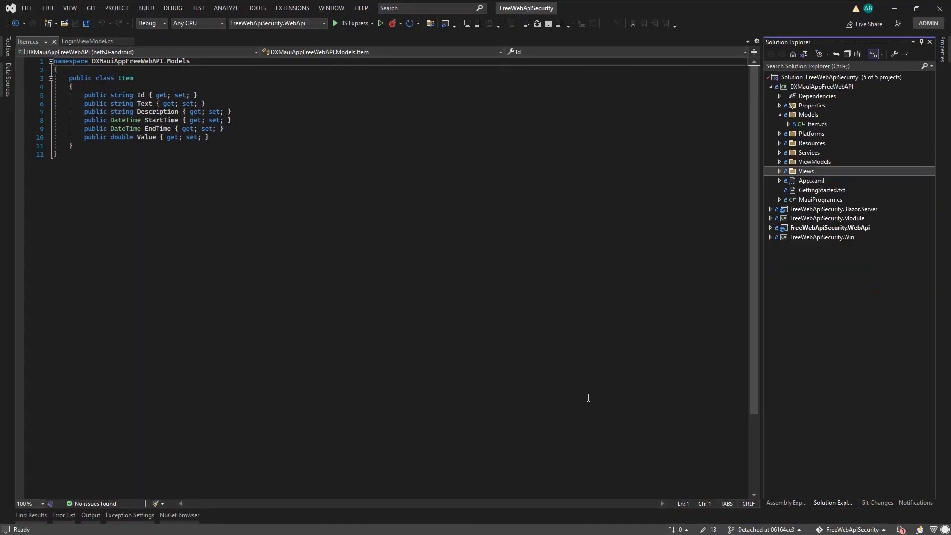
click(781, 161)
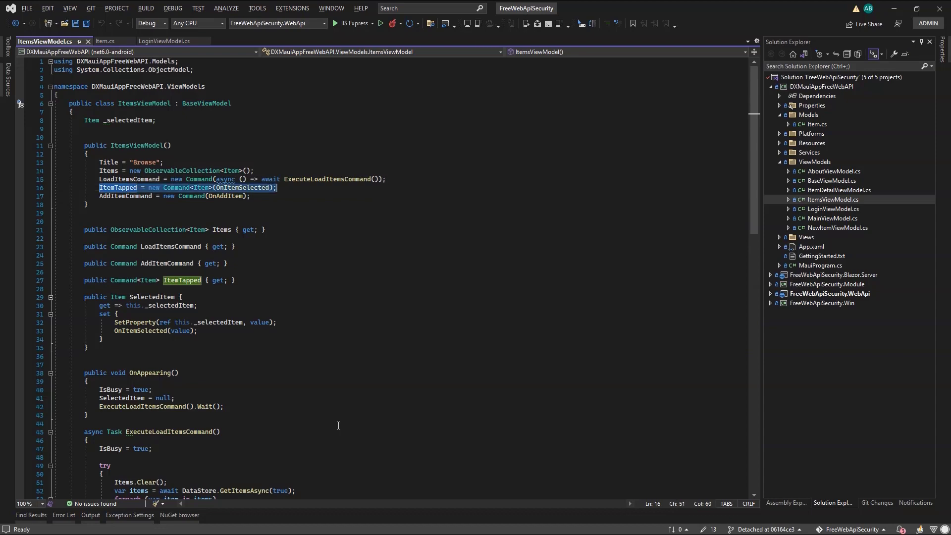
- View BaseViewModel and go to the definition of the IDataStore interface it uses
click(124, 197)
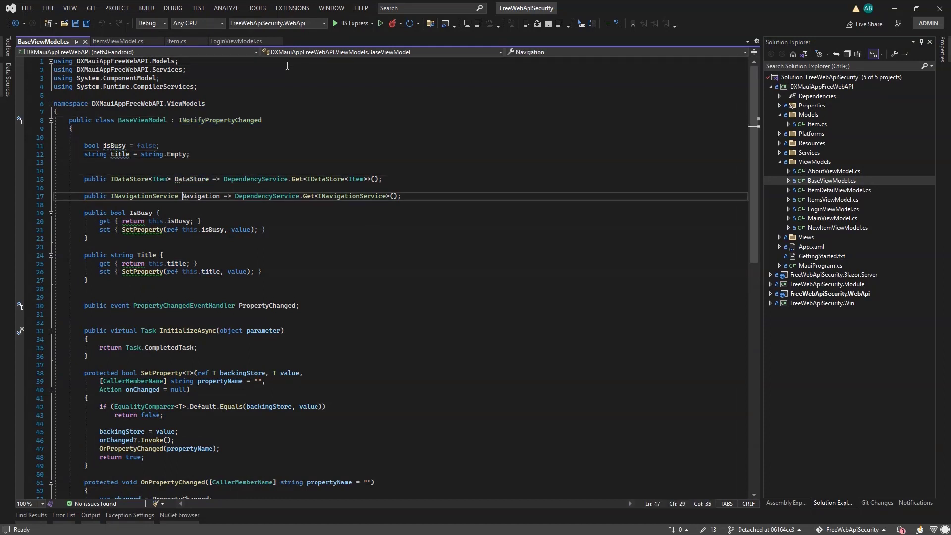
double_click(200, 196)
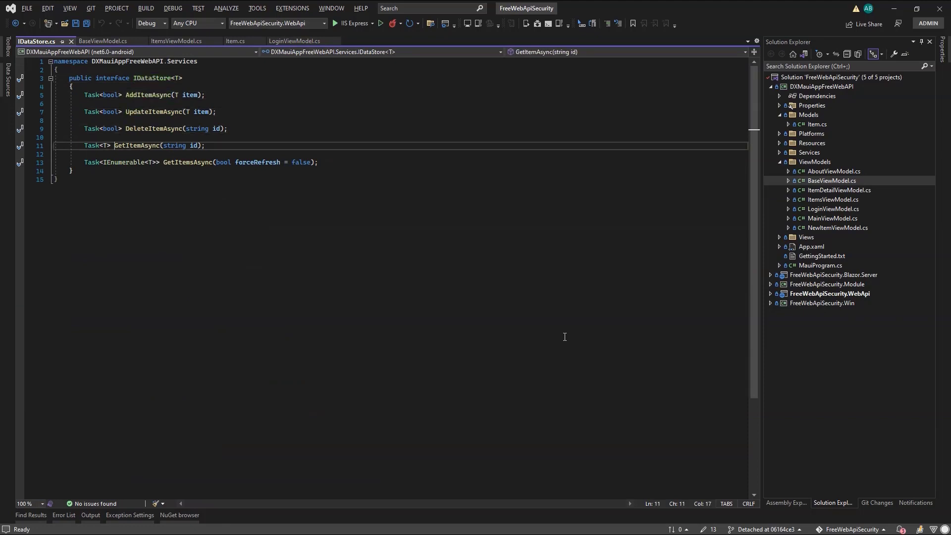
- View the MockDataStore class from the app's Services folder
click(779, 152)
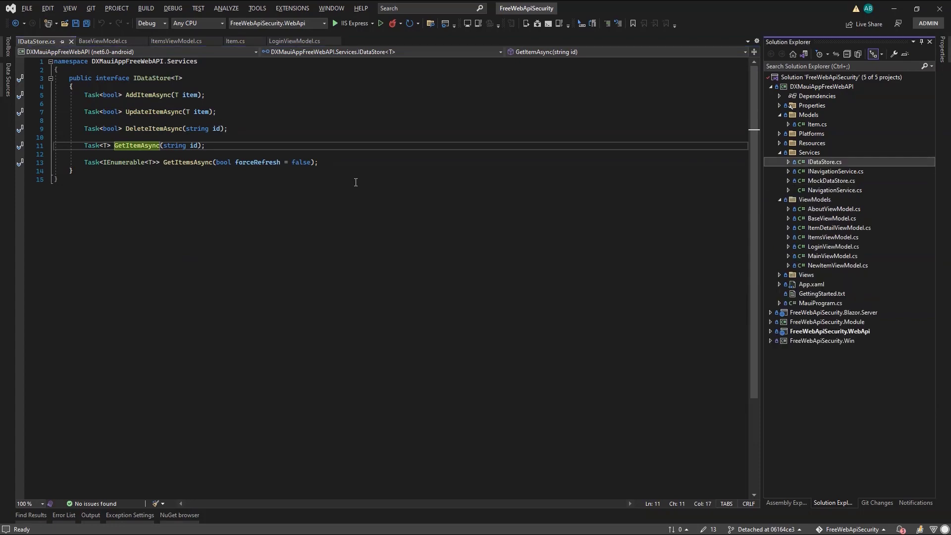
click(831, 180)
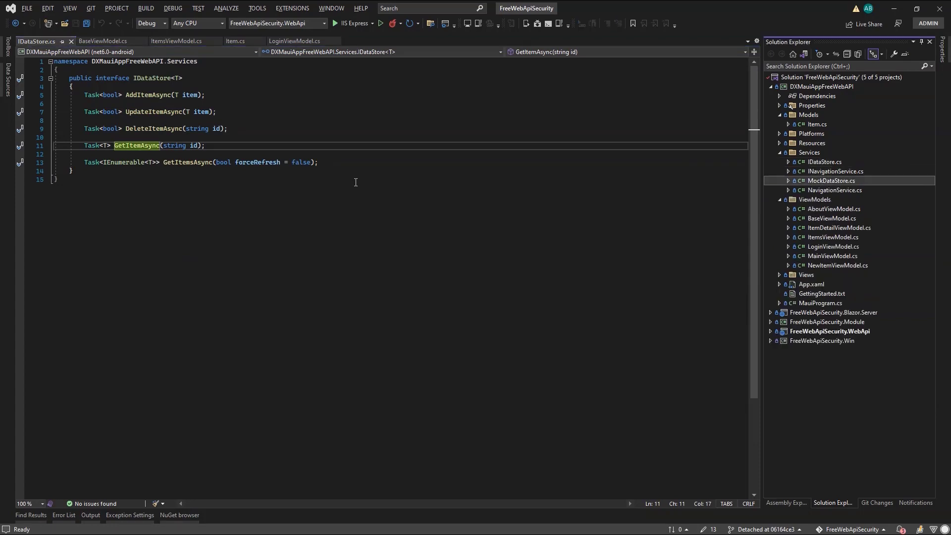
click(832, 181)
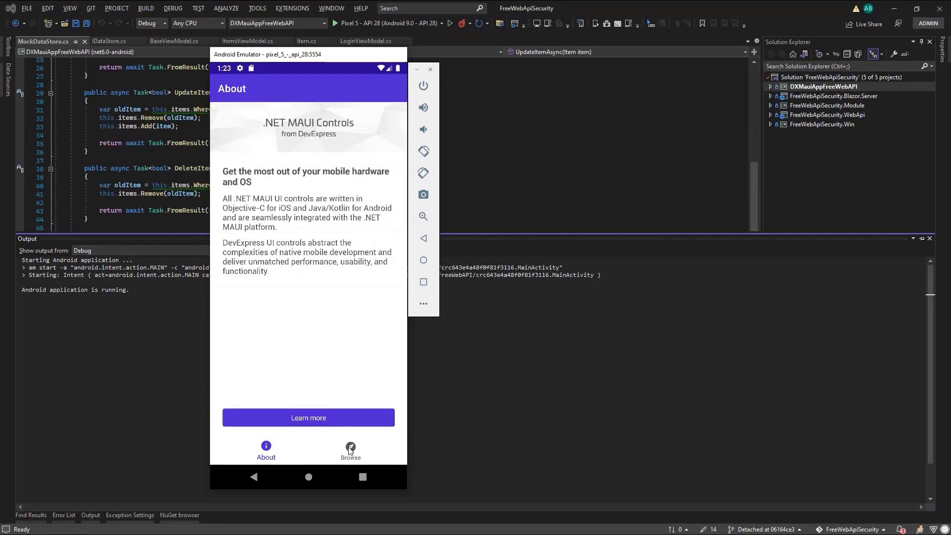
- Browse the item list, view the First item's details, and start a new item
click(350, 449)
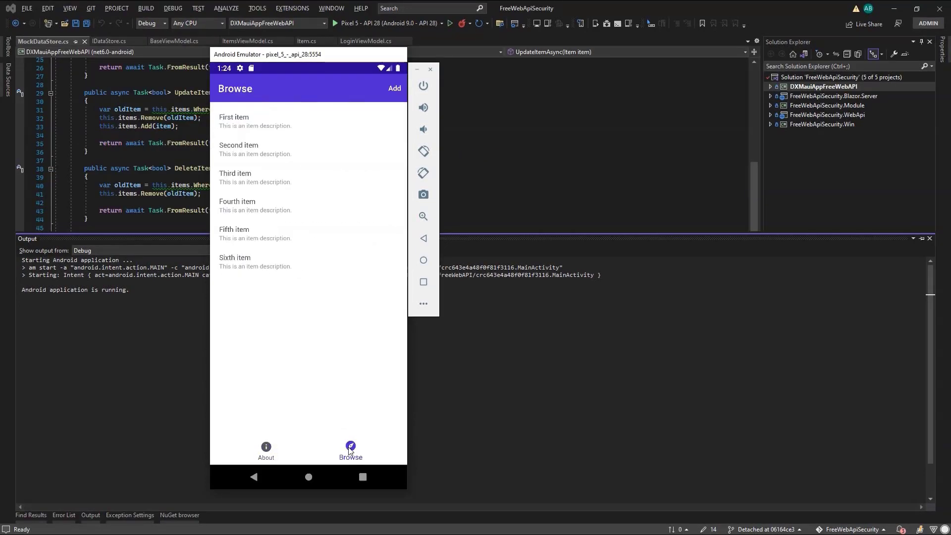
mouse_move(248, 150)
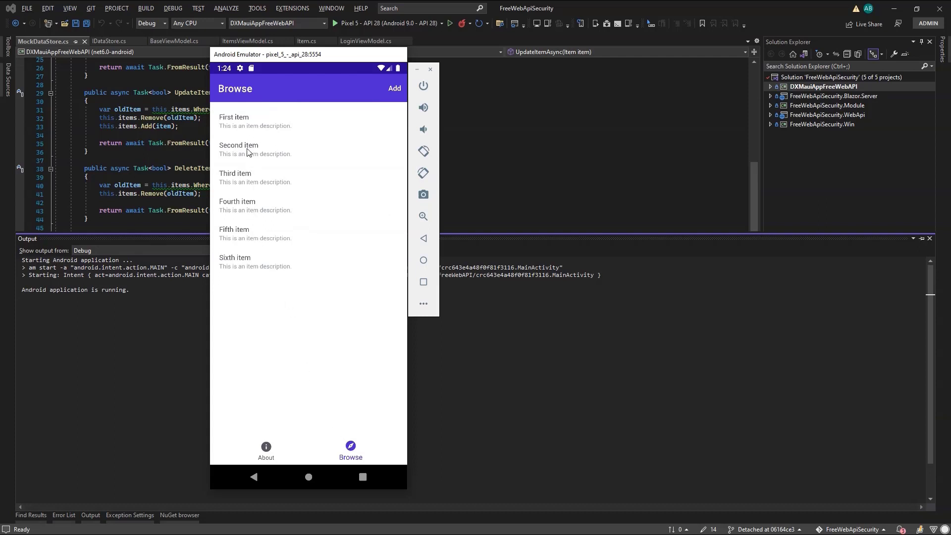
click(240, 121)
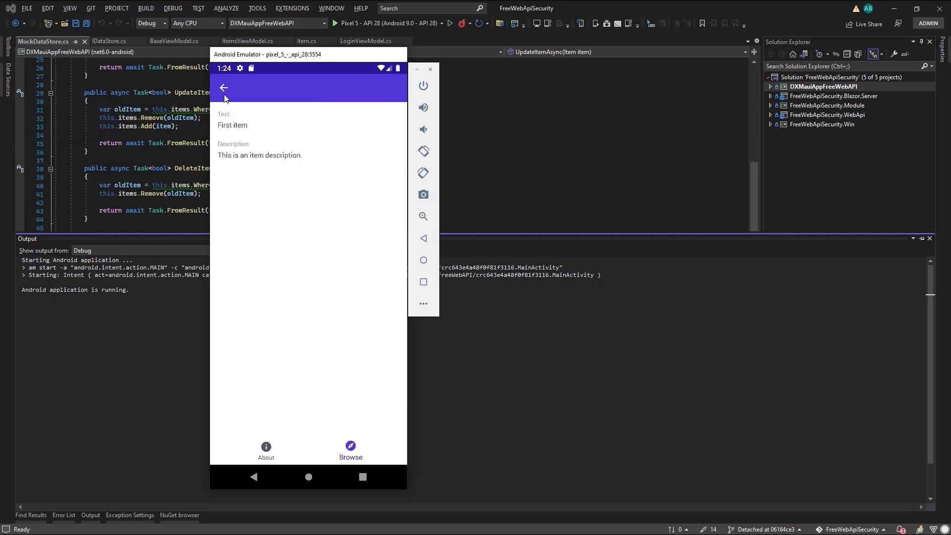
click(223, 88)
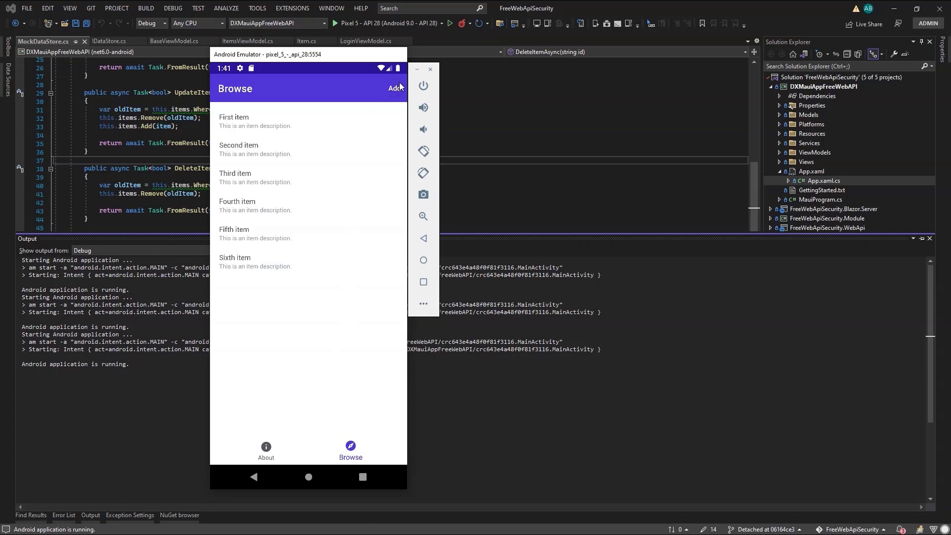
click(395, 88)
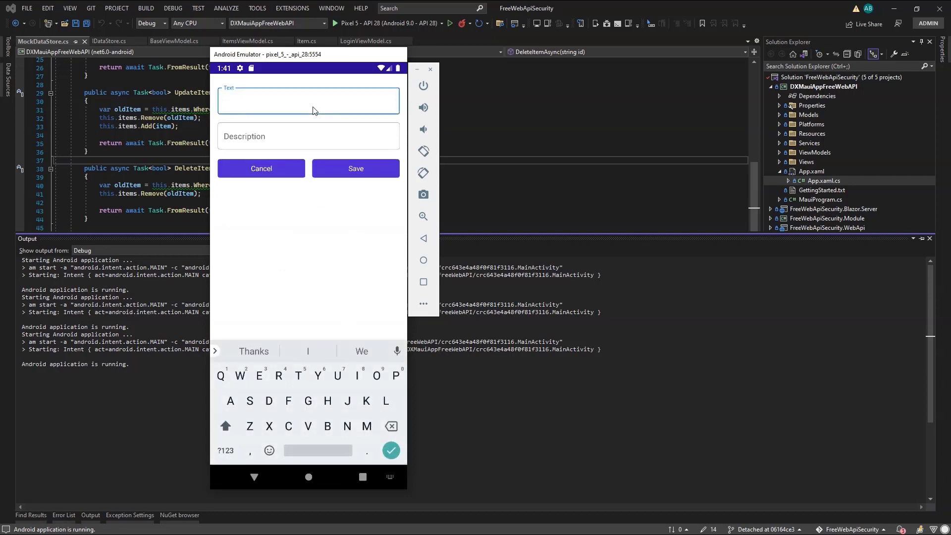
- Save a new item 'Free Secured Web API MAUI demo' described as a trial of our universal subscription, then view it
text(Free Secured Web API MAUI demo)
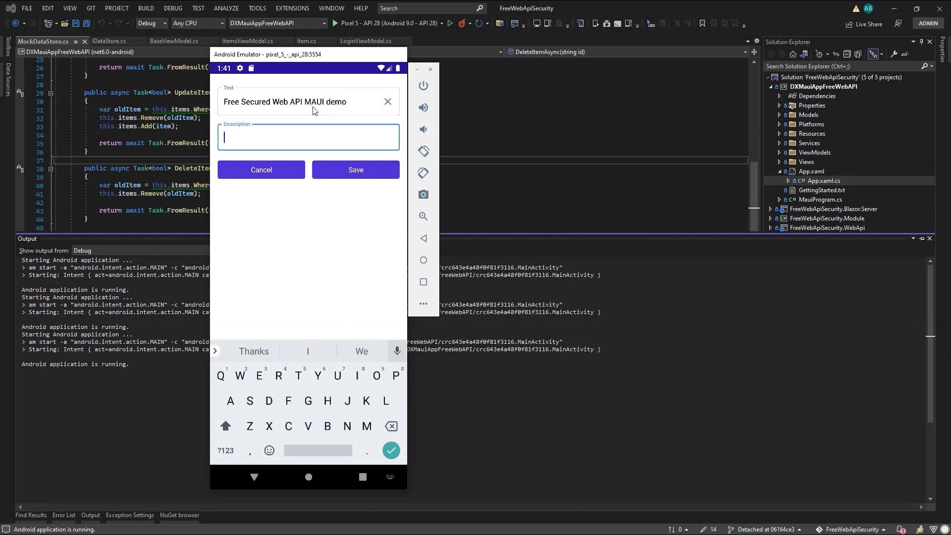
text(Consider a trial of our)
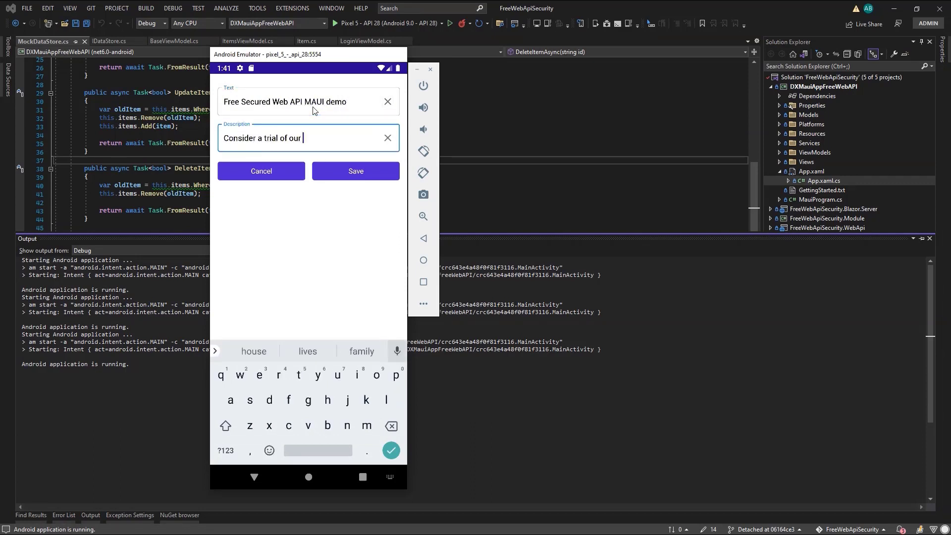
text(universal subscription)
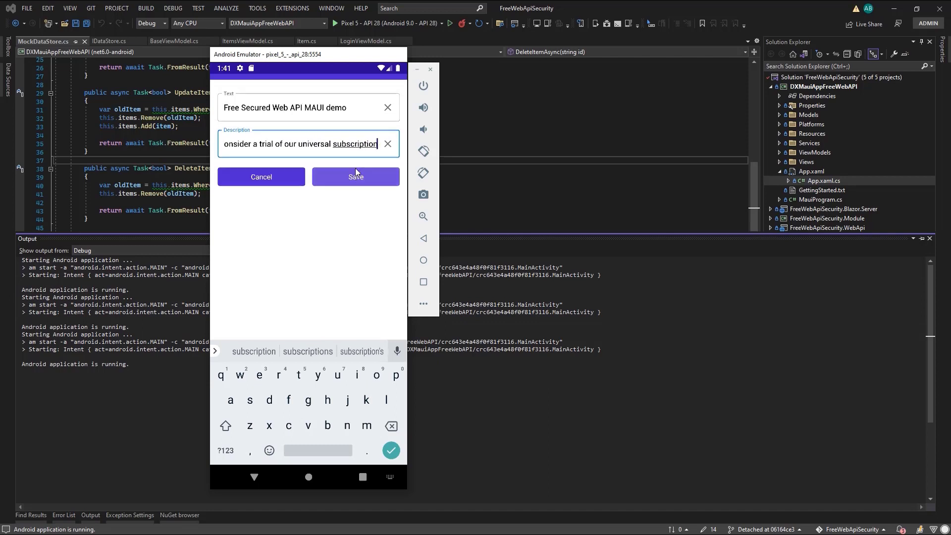
click(356, 177)
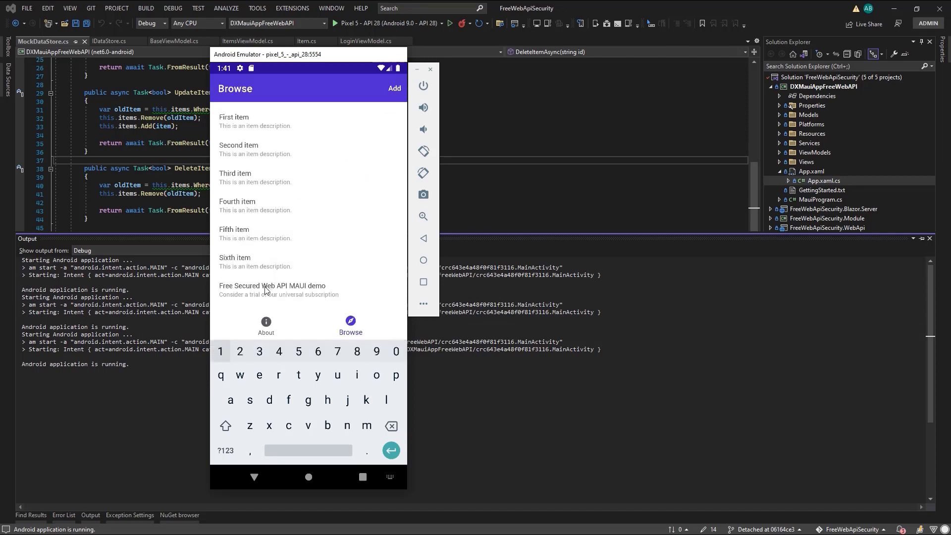
click(272, 291)
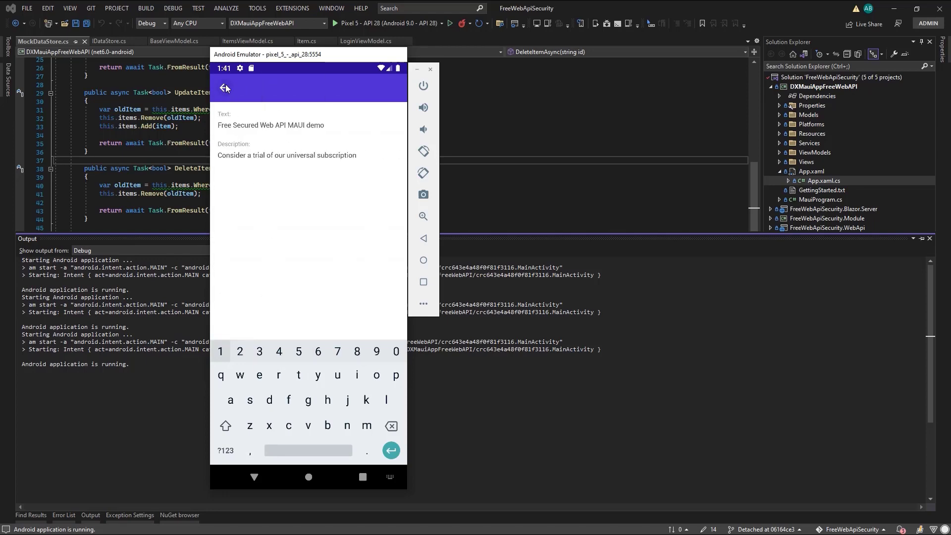
click(225, 88)
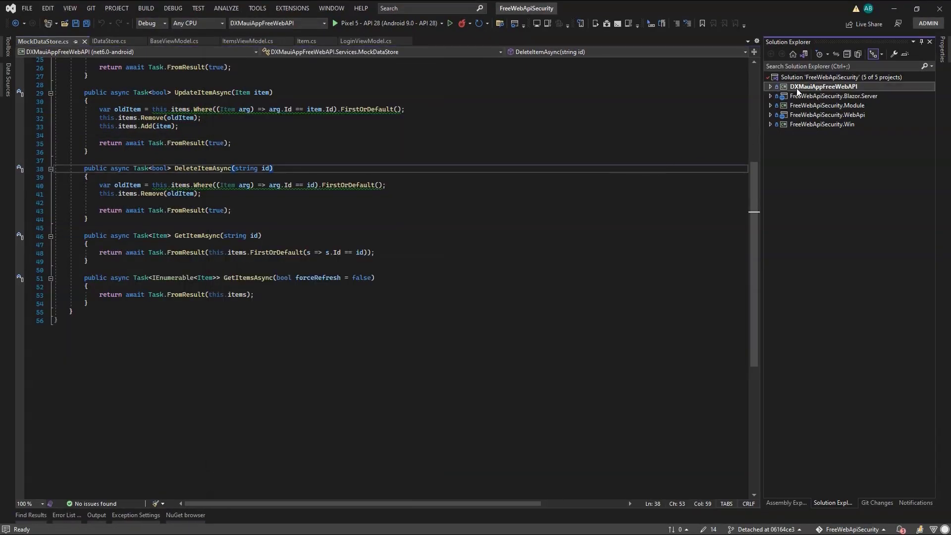
- Review App.xaml.cs and the Item model, then read the DevExpress docs' Get Business Objects section
click(770, 87)
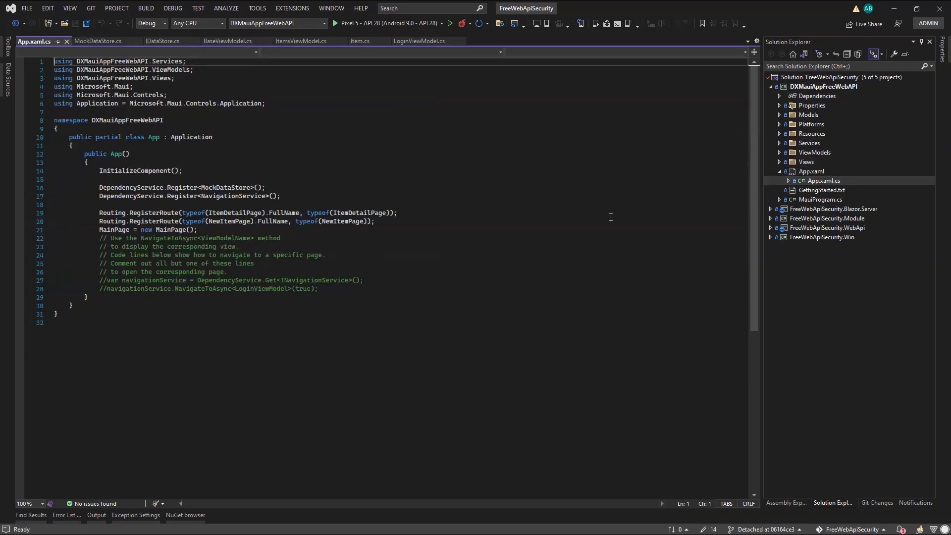
text(rout)
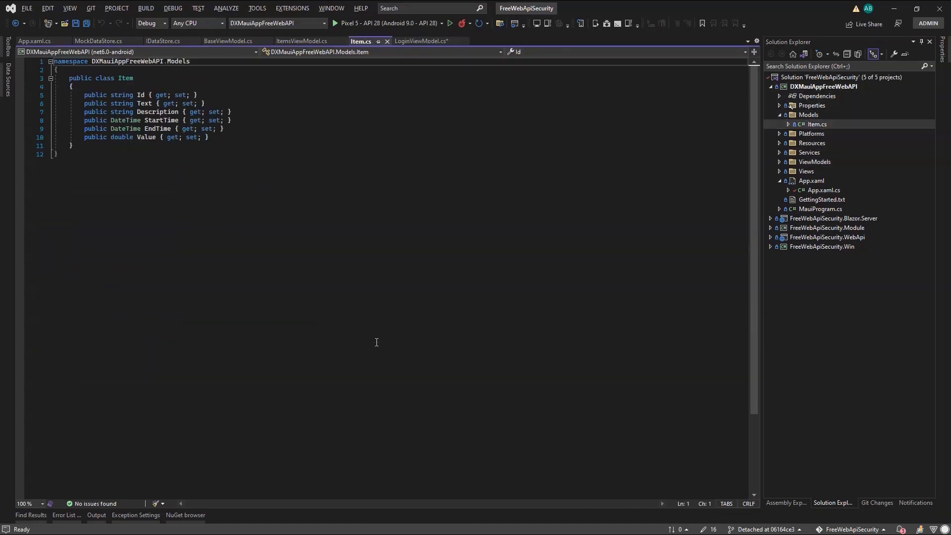
text(Post)
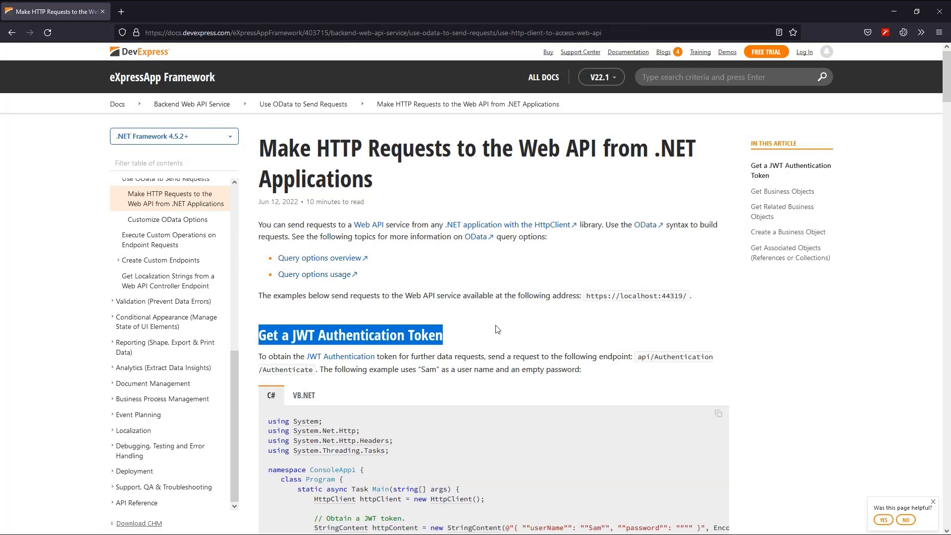
scroll(down, 3)
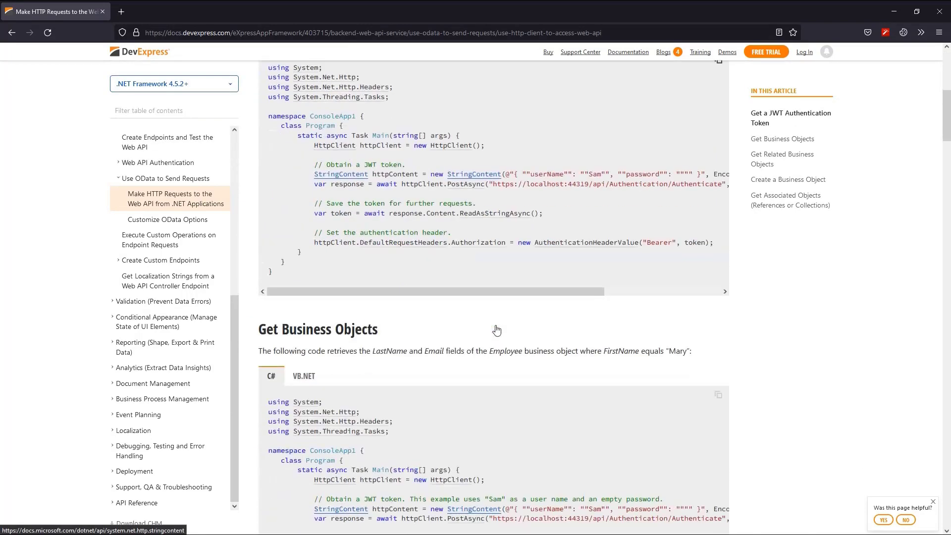
double_click(317, 329)
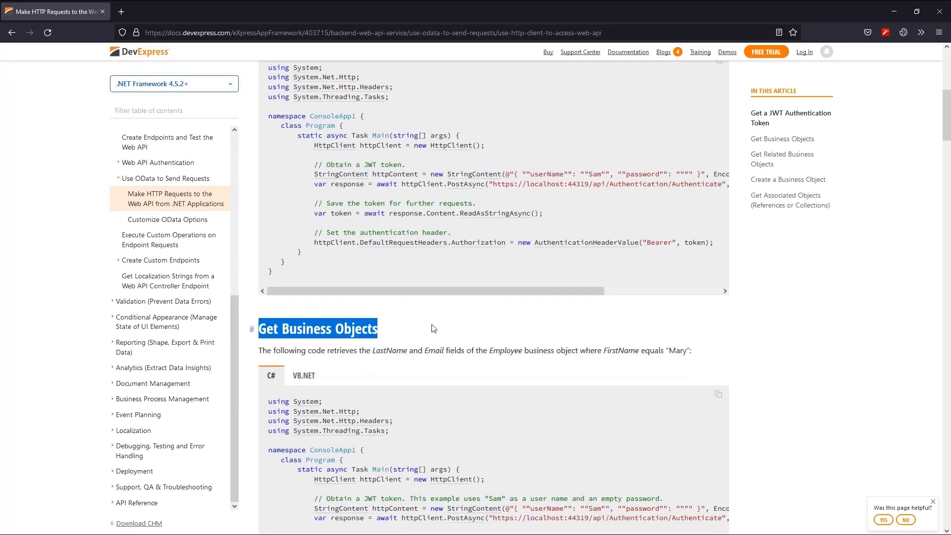
scroll(down, 3)
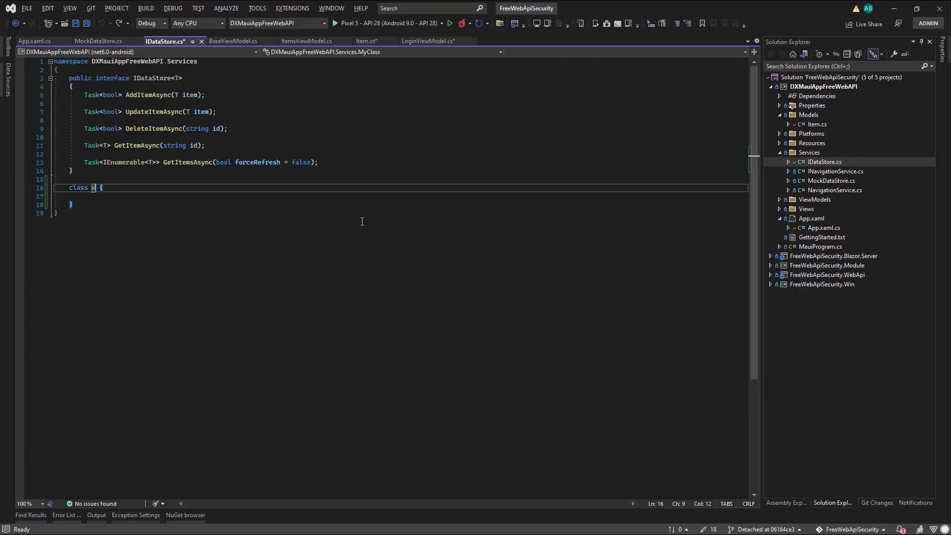
text(WebAPIService:IDataStore<Post>)
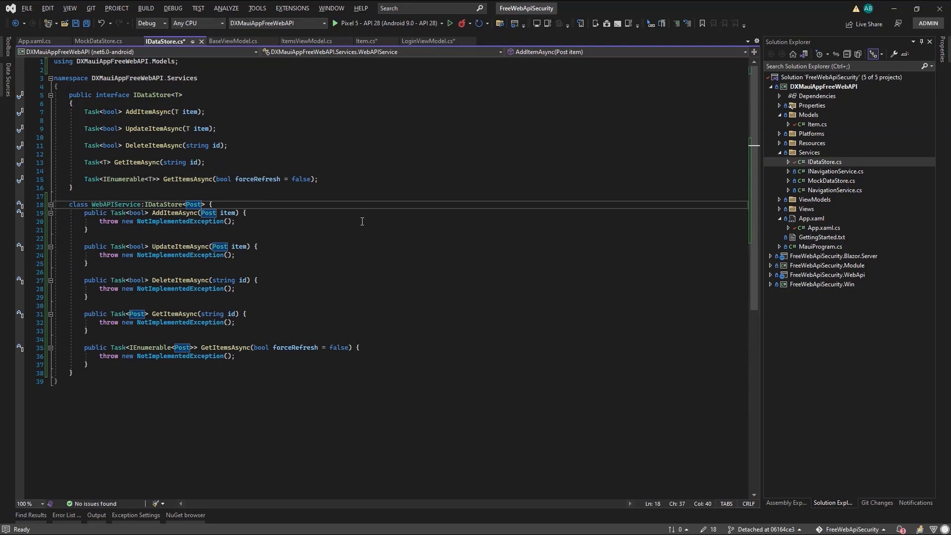
text(private static read)
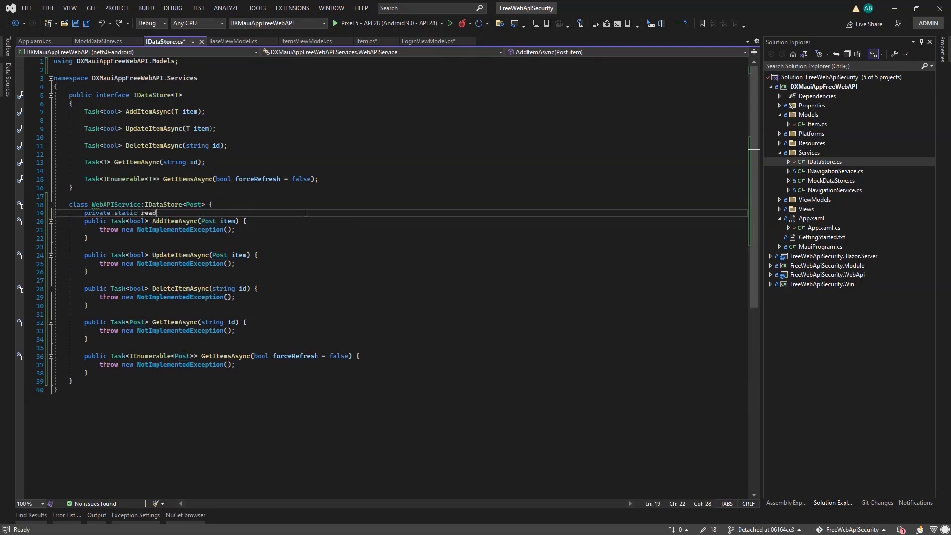
text(only HttpClient HttpClient = new();)
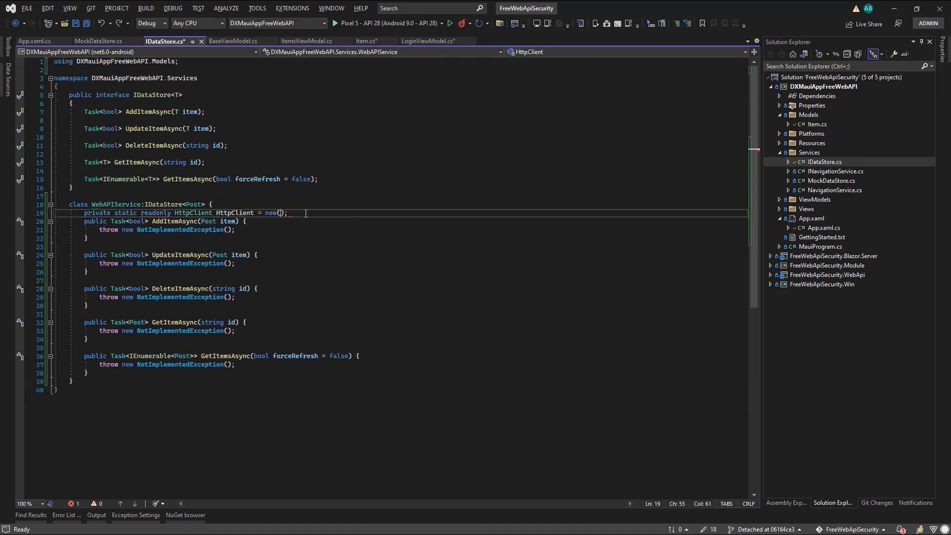
text(private const string APIUrl="https://10.0.2.2:5001/api/";)
text(=>cert is {Issuer:)
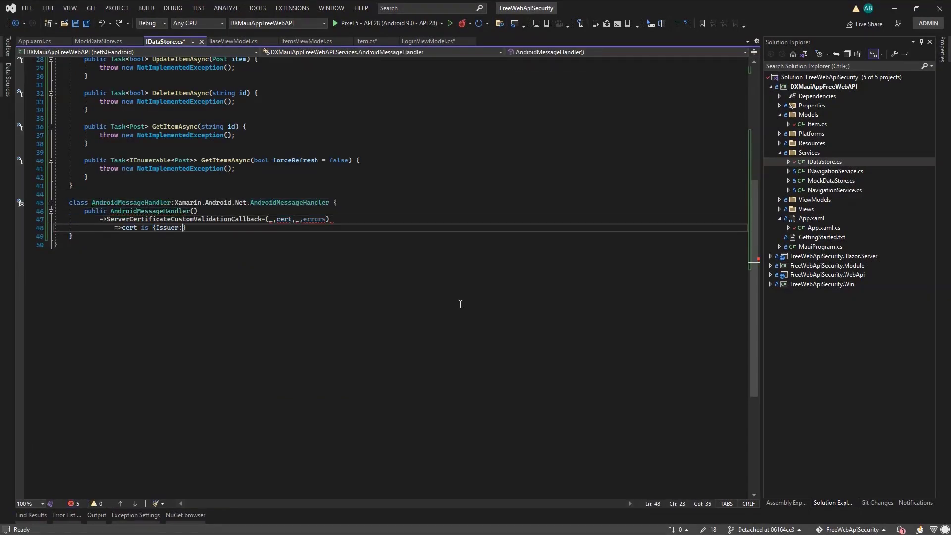
- Write the certificate callback accepting CN=localhost or SslPolicyErrors.None in the AndroidMessageHandler
text(CN=localhost" } || errors == SslPolicyErrors.None;)
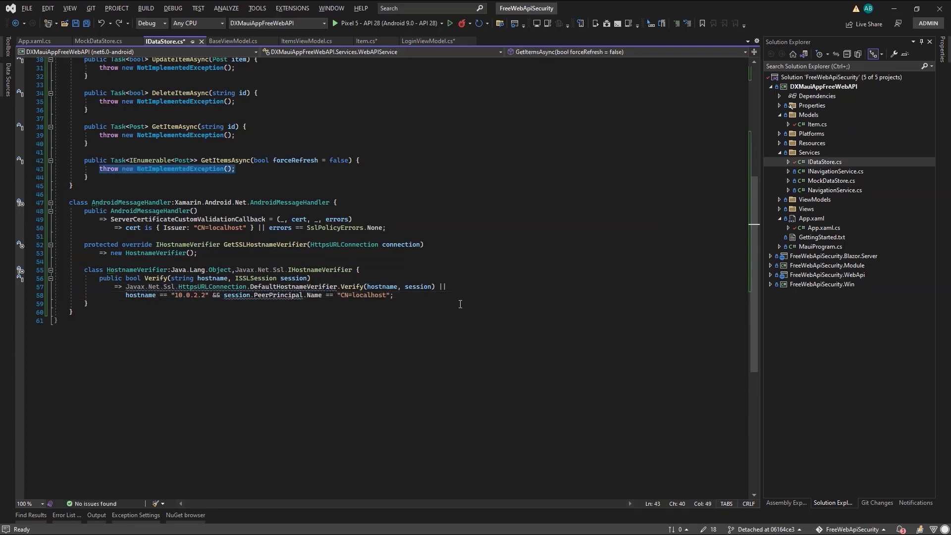
- Write a RequestItemsAsync helper that fetches the posts JSON and parses its value into IEnumerable<Post>
text(HttpClient.GetStringAsync(Postend))
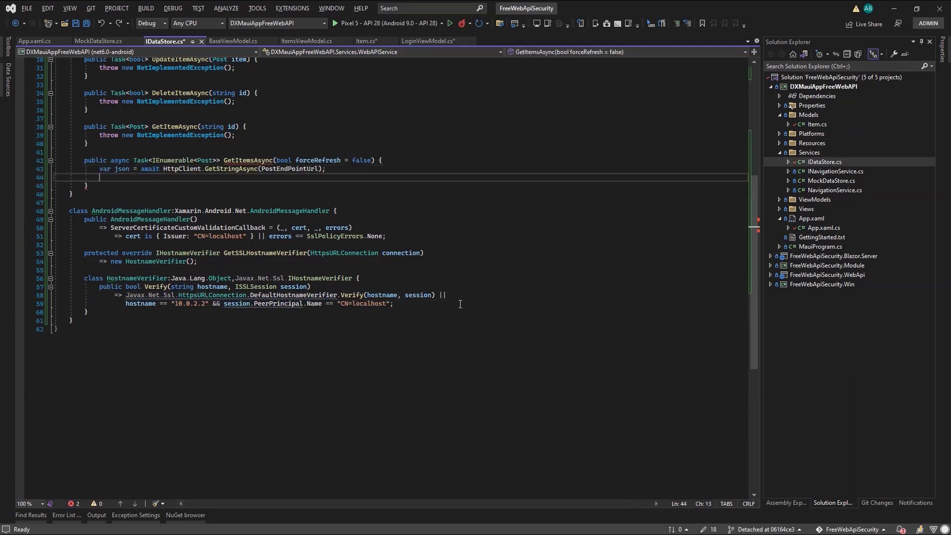
text(return JsonNode.Parse(json)["value"].Deserialize<()
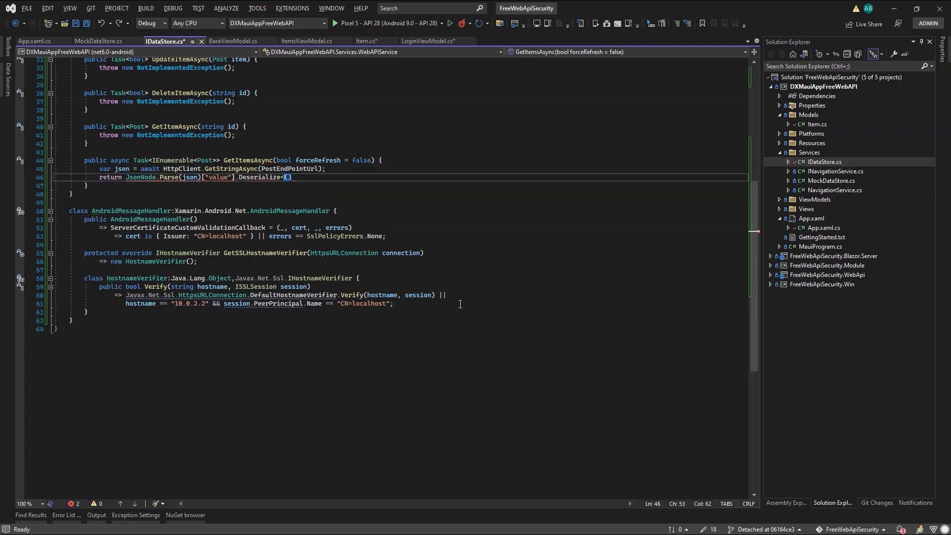
text(IEnumerable<Post>>)
click(396, 134)
text(=> (await RequestItemsAsync($")
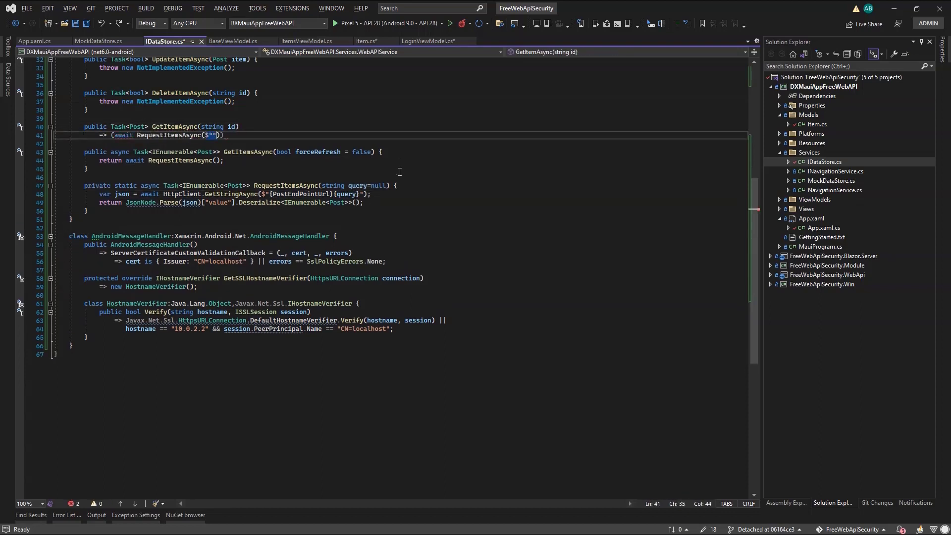
- Implement GetItemAsync with a $filter on PostId eq id returning FirstOrDefault, and begin async AddItemAsync
text(?$filter={nameof(Post)})
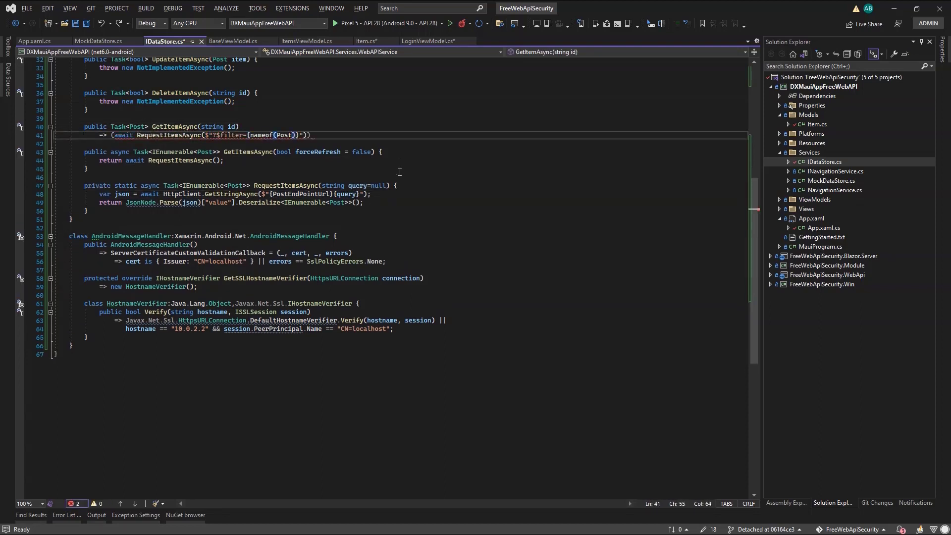
text(.PostId)} eq {id}")).FirstOrDefault())
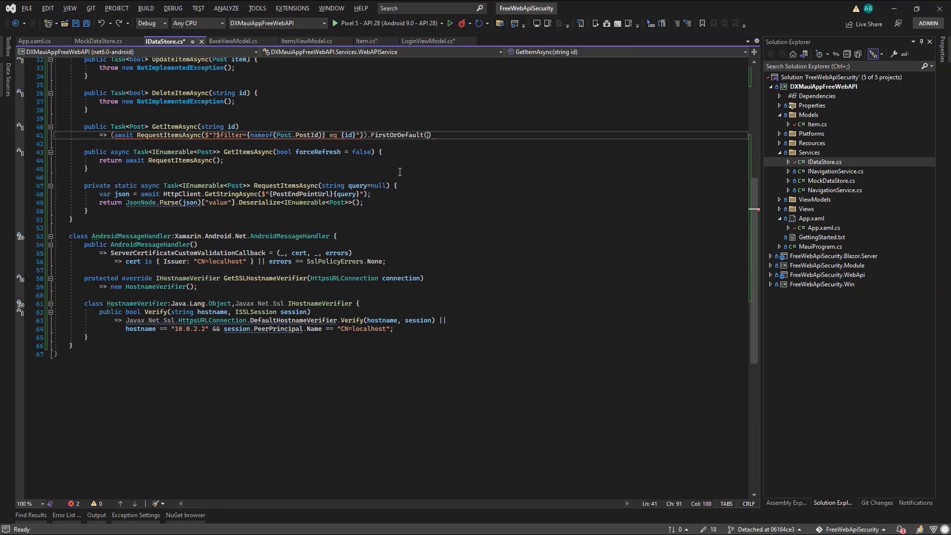
text(async)
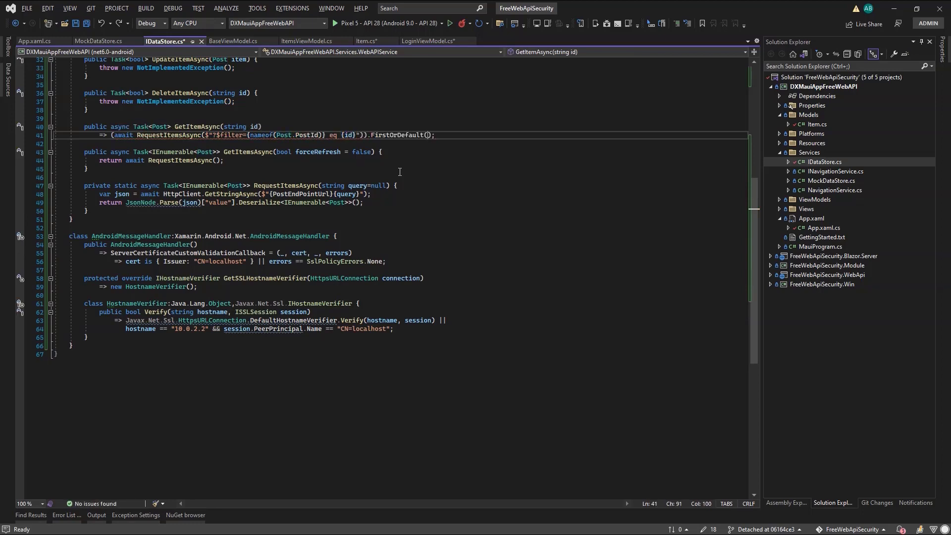
text(httpcli)
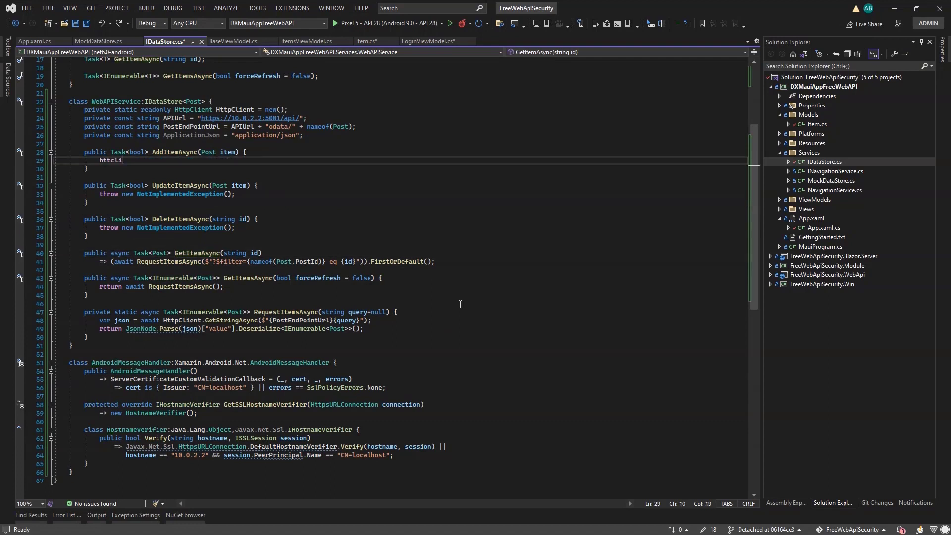
- Post the serialized item with HttpClient.PostAsync, show an Error alert on failure, and return IsSuccessStatusCode
text(HttpClient.PostAsync(PostEndPointUrl,new StringContent(jsoser)))
text(if (!httpResponseMessage.IsSuccessStatusCode) {)
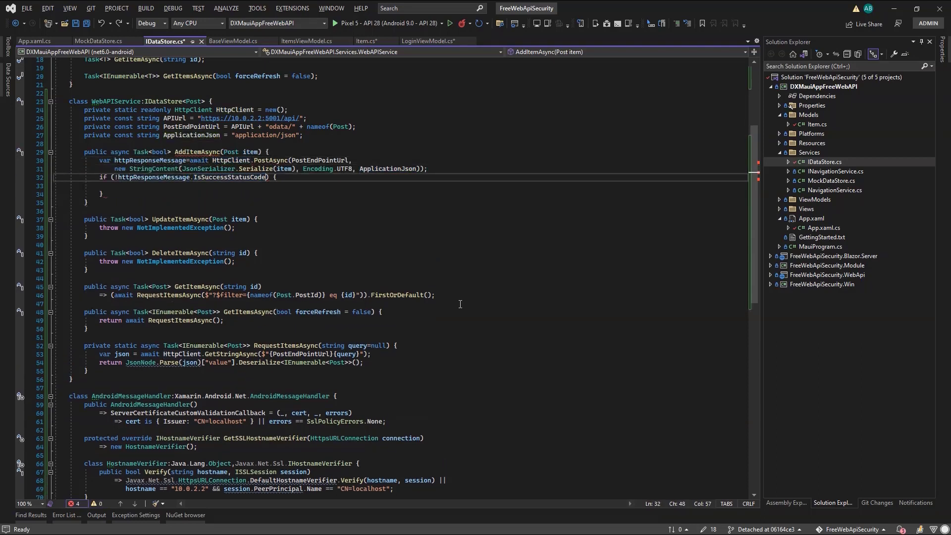
text(await Shell.Current.DisplayAlert())
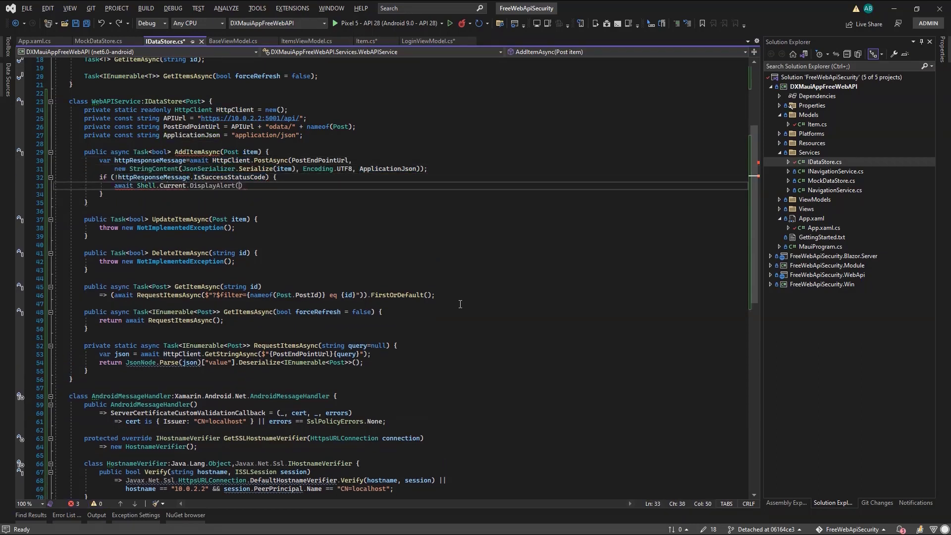
text("Error",await httpResponseMessage.Content.ReadAsStringAsync()
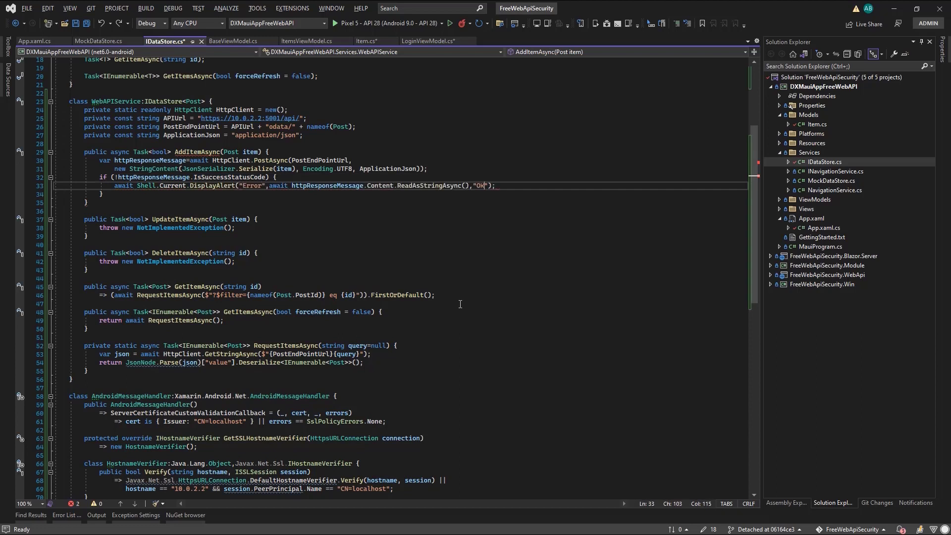
text(return httpResponseMessage.IsSuccessStatusCode;)
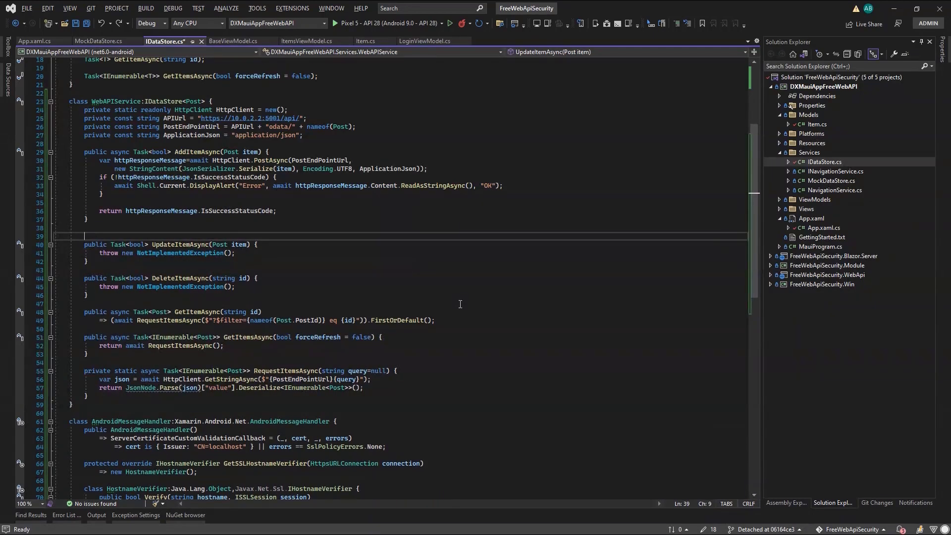
- Write async Authenticate posting credentials, reading the token, and setting a Bearer AuthenticationHeaderValue on DefaultRequestHeaders
text(public async Task<)
text(await)
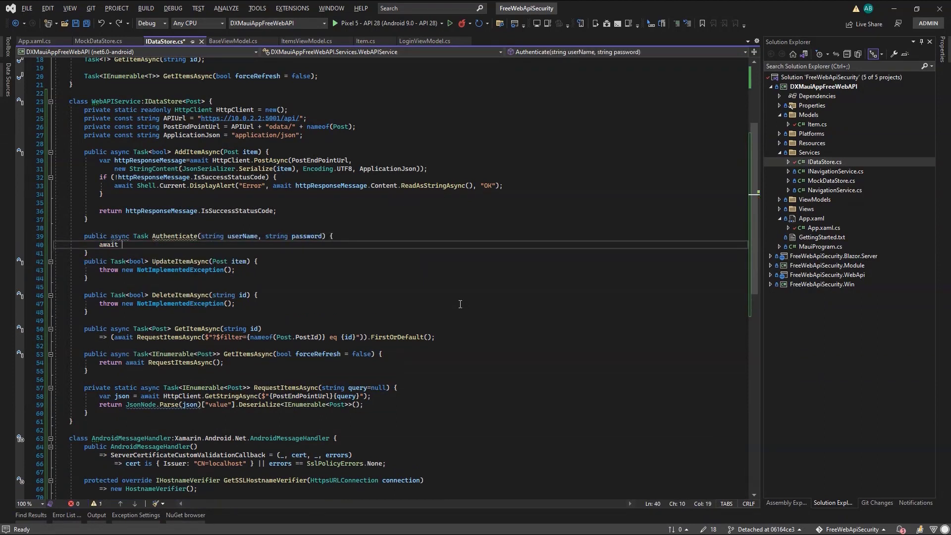
text(HttpClient.GetStringAsync($"{post}"))
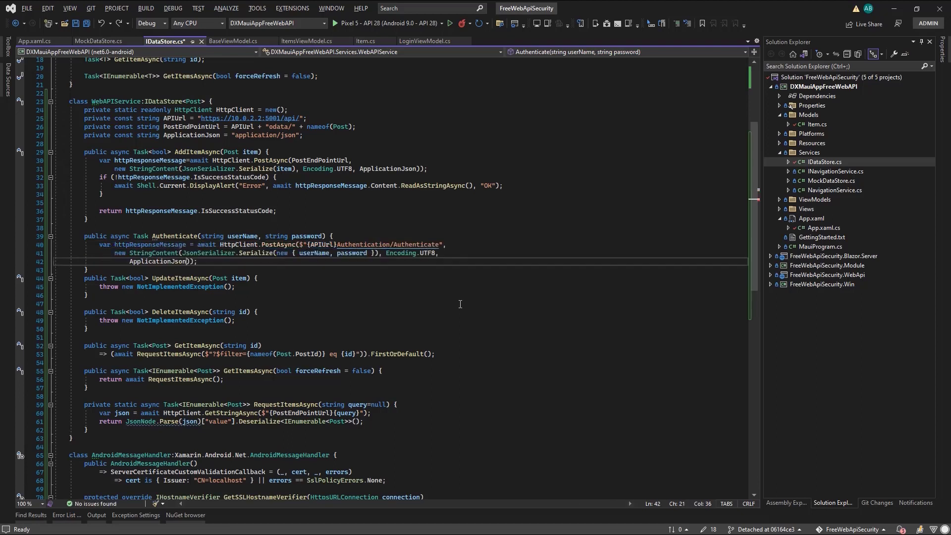
text(await responseMessage.Content.ReadAsStringAsync();)
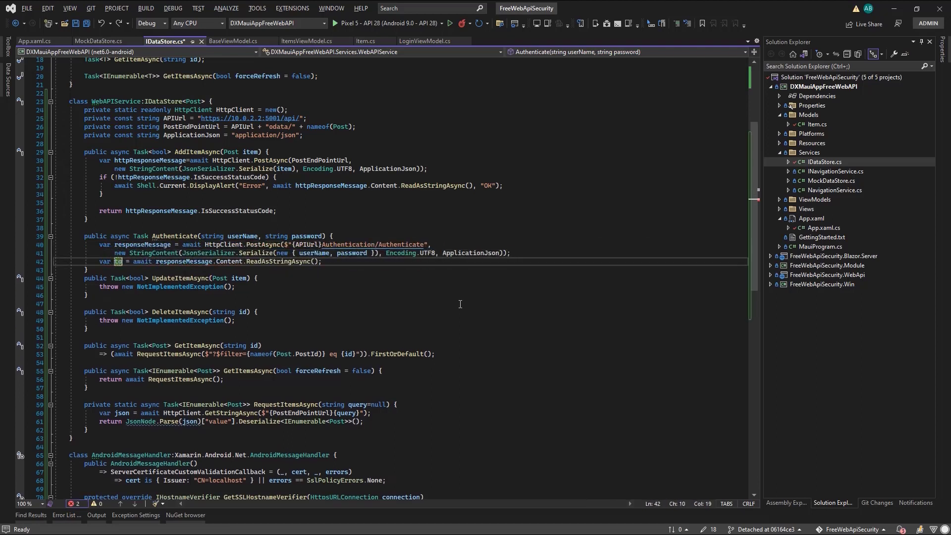
text(HttpClient.DefaultRequestHeaders)
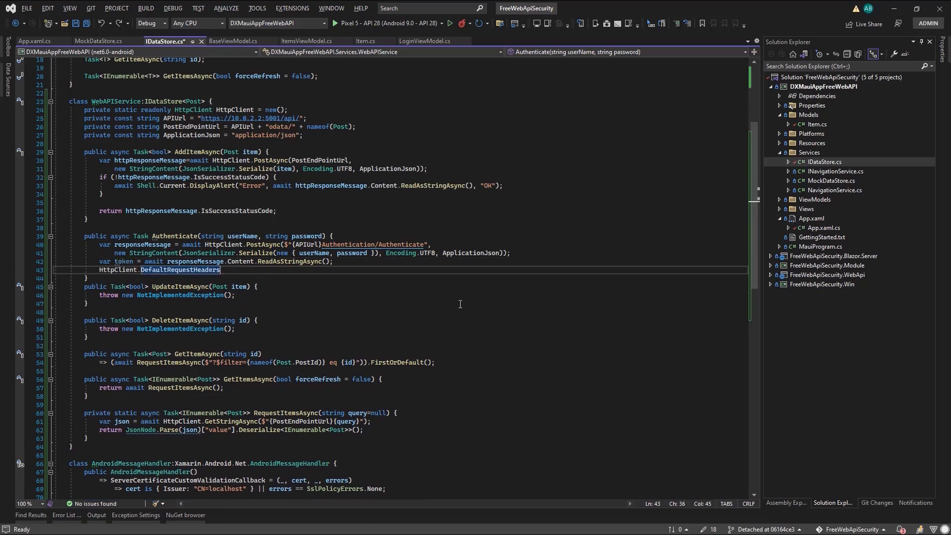
text(.Authorization=new AuthenticationHeaderValue("Bearer",tok)
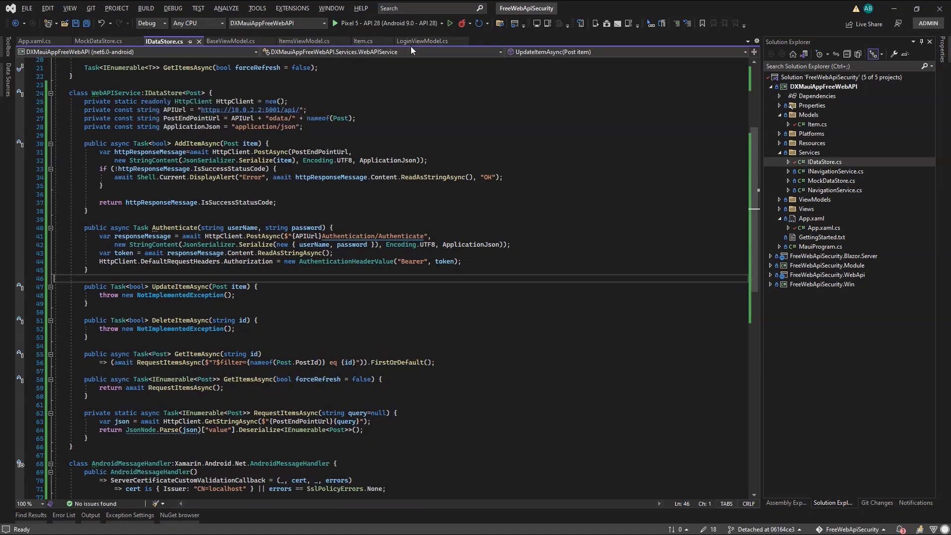
- In LoginViewModel's OnLoginClicked await ((WebAPIService)DataStore).Authenticate, then view App.xaml.cs registering WebAPIService
click(419, 41)
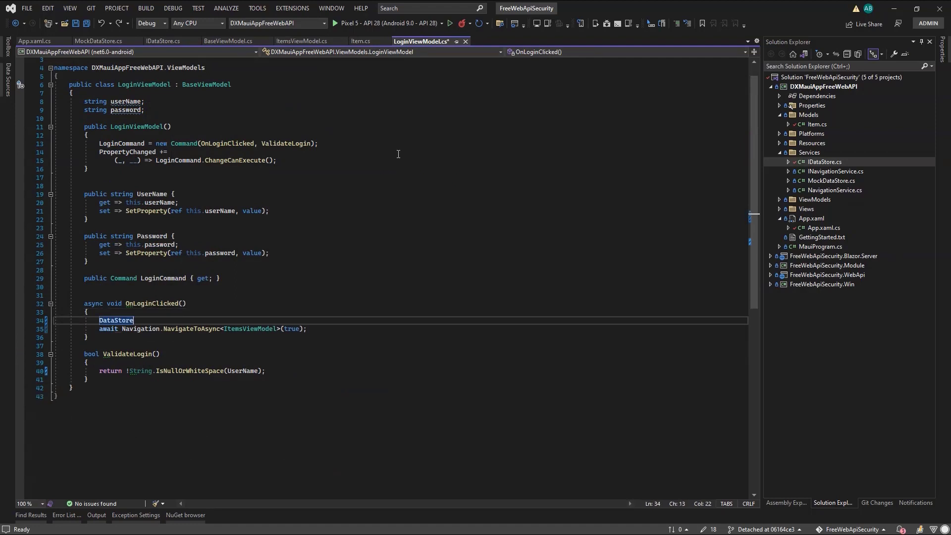
text(((webser))
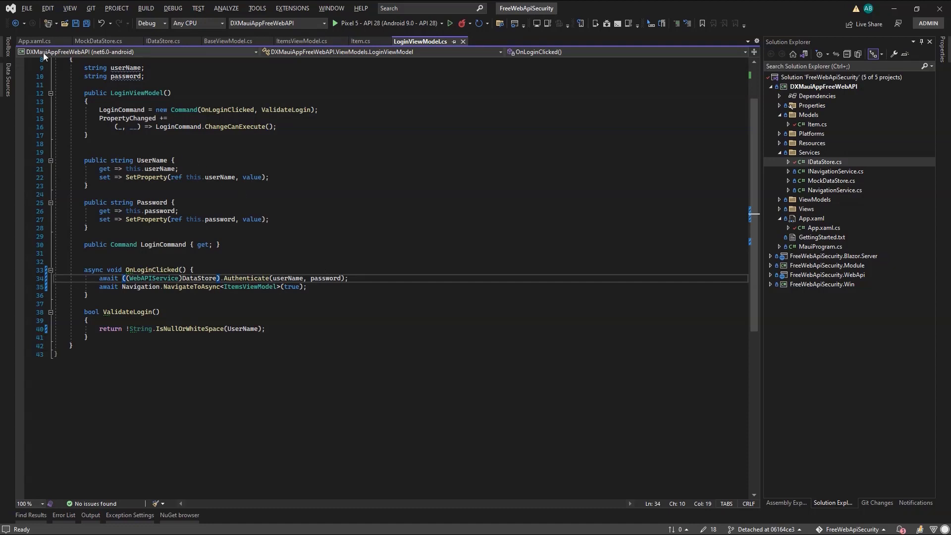
click(34, 40)
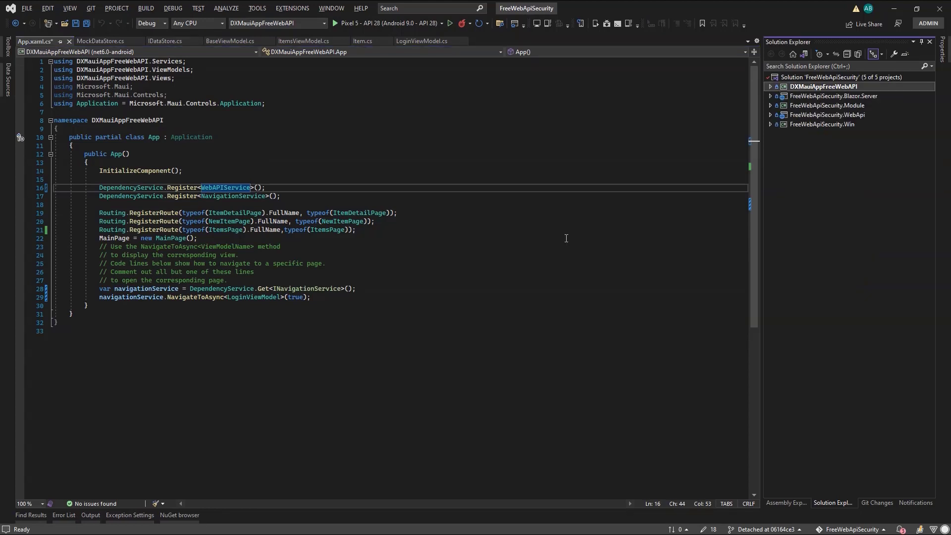
- Start debugging the MAUI app on the Pixel 5 - API 28 Android emulator
click(825, 115)
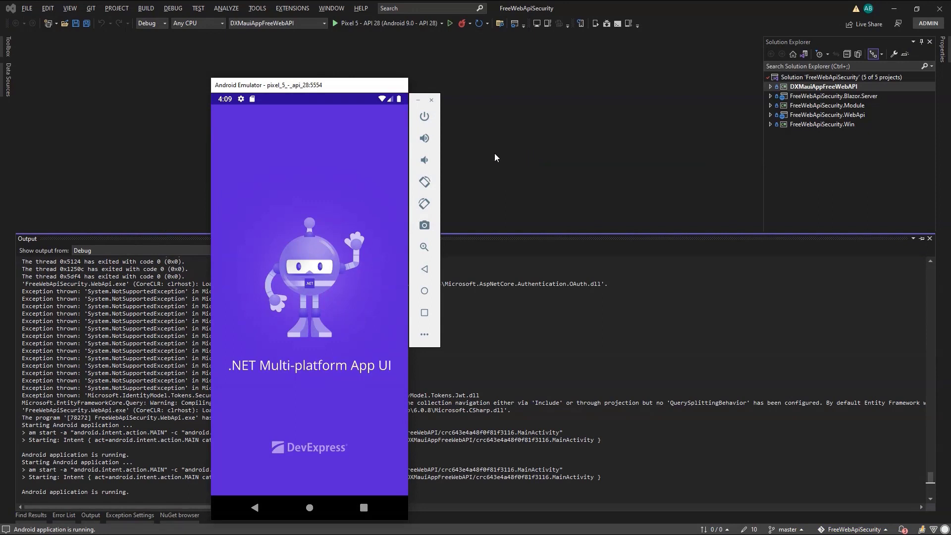
mouse_move(376, 231)
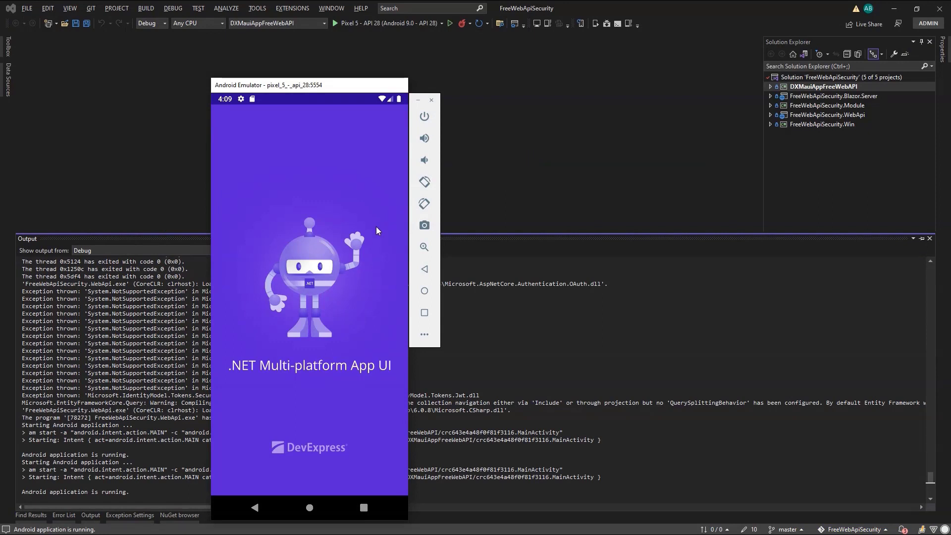
- Log in to the app as Editor
click(309, 274)
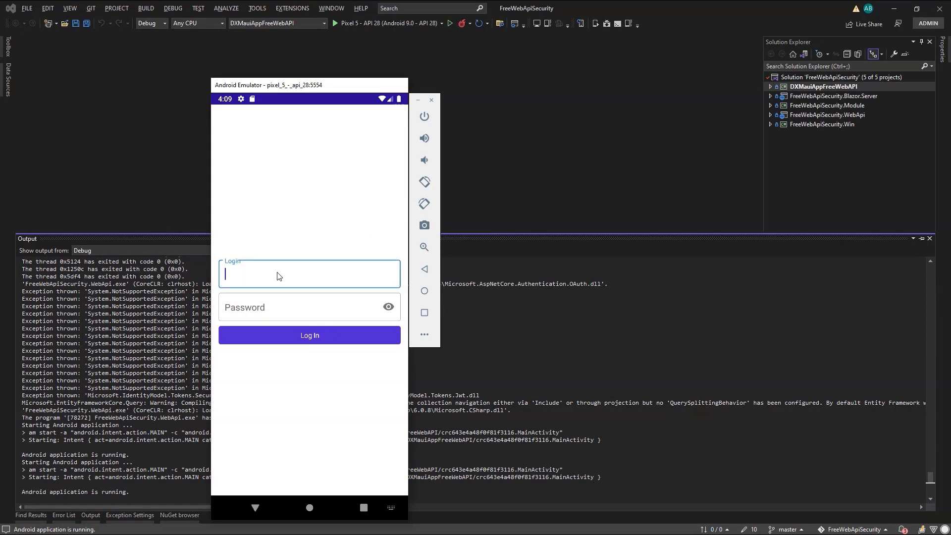
text(Edit)
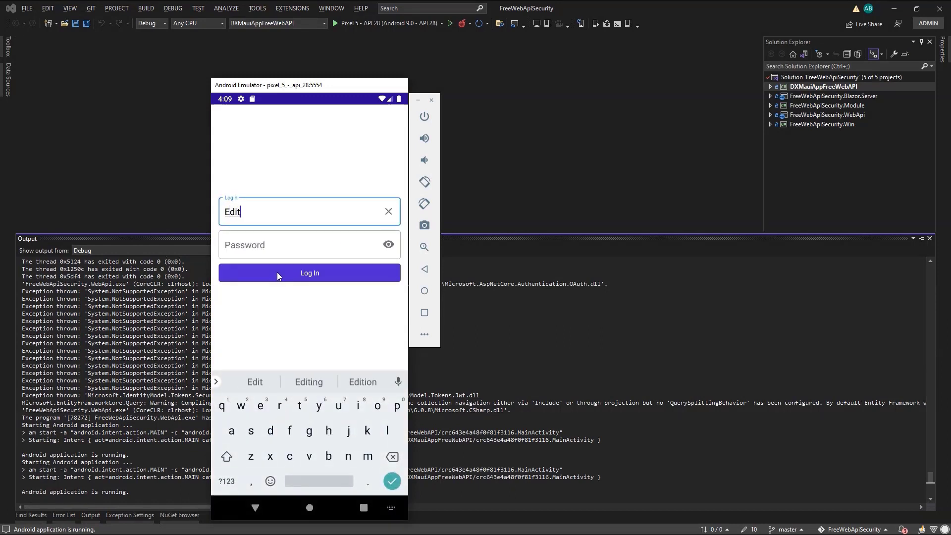
text(or)
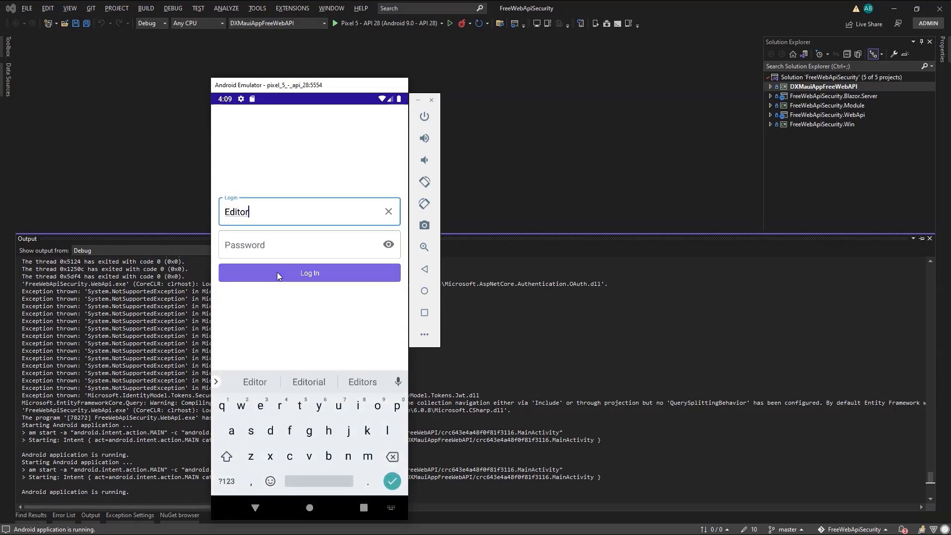
click(309, 273)
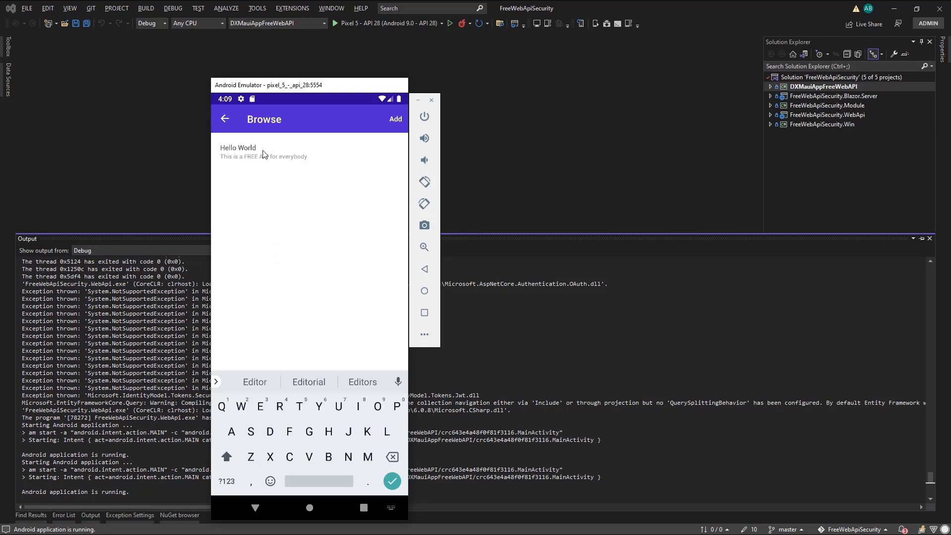
- View the Hello World post and return to the Browse list
click(239, 151)
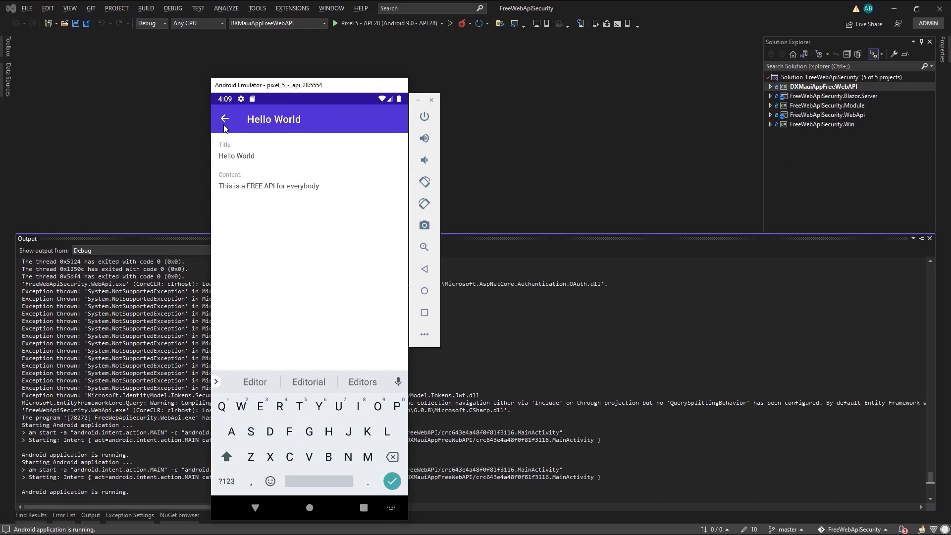
click(225, 119)
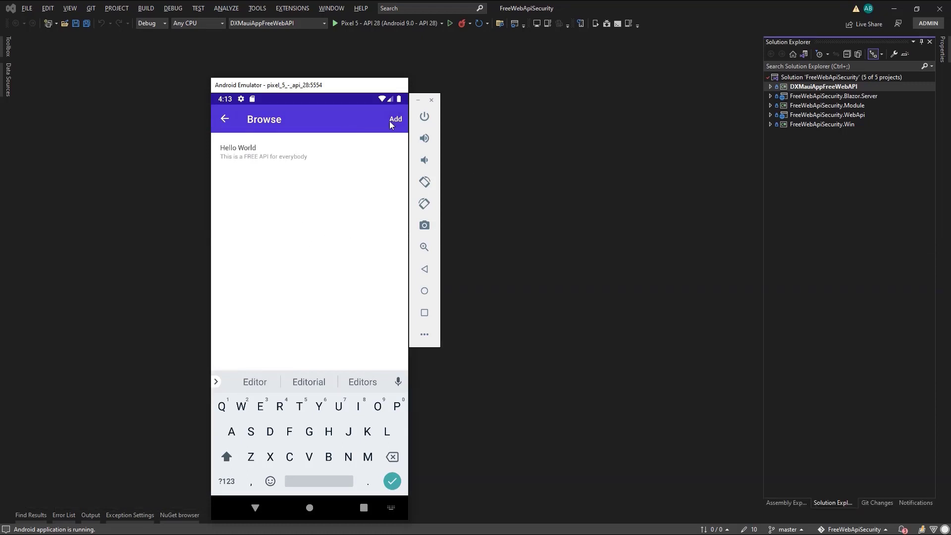
- Add and save a Hello MAUI post with content 'Please smash me LIKE'
click(395, 119)
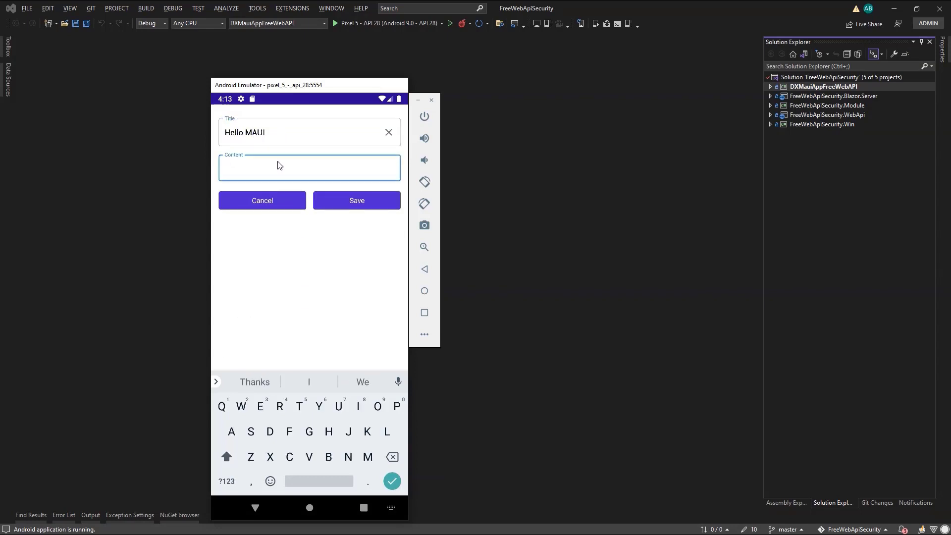
text(Please smash me LIKE)
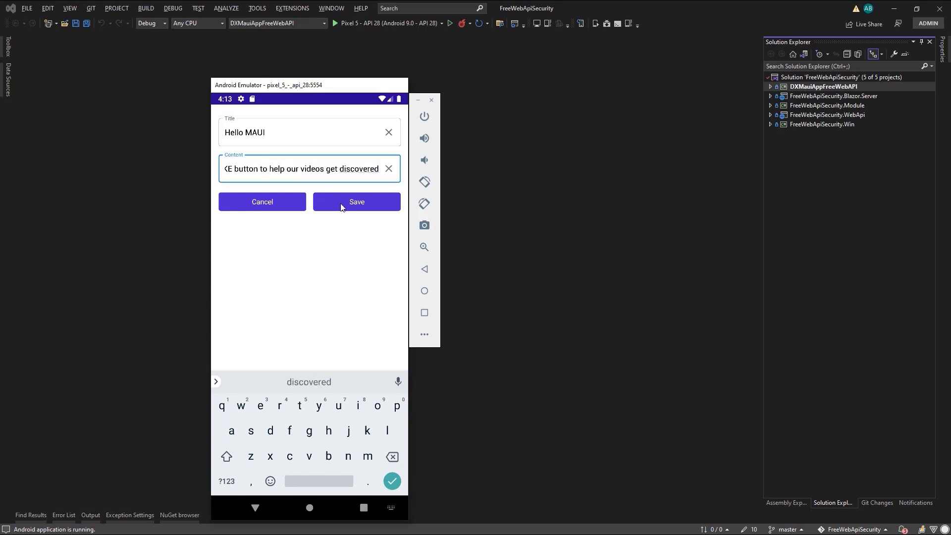
click(356, 201)
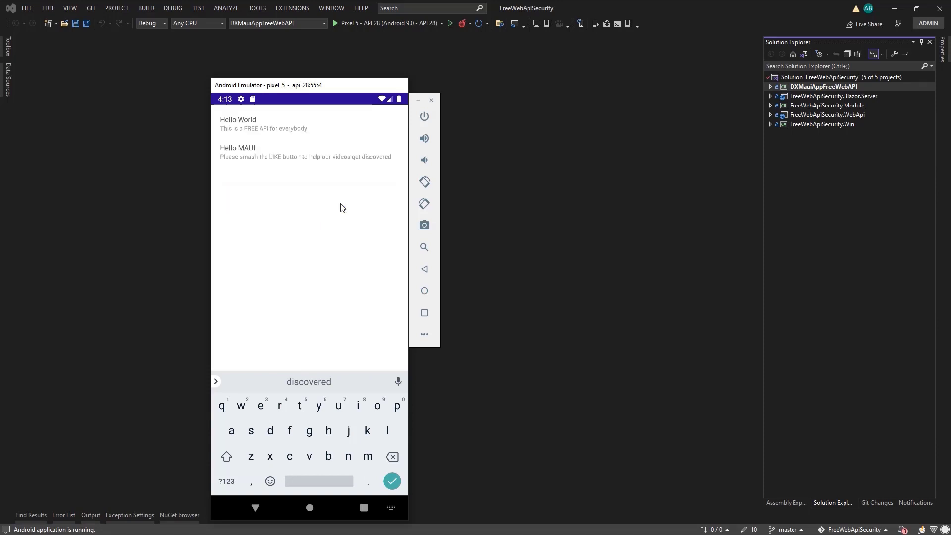
mouse_move(261, 157)
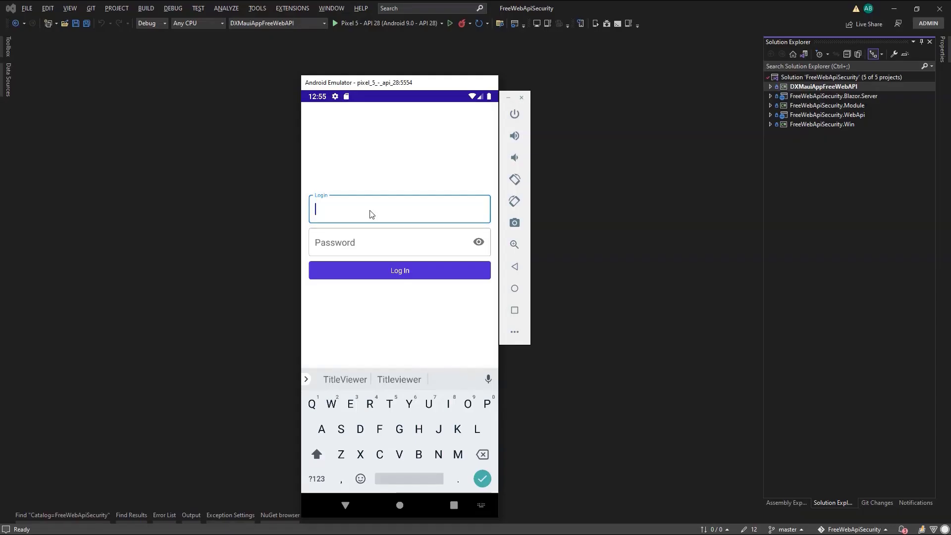
- Log in to the app as TitleViewer
text(TitleViewer)
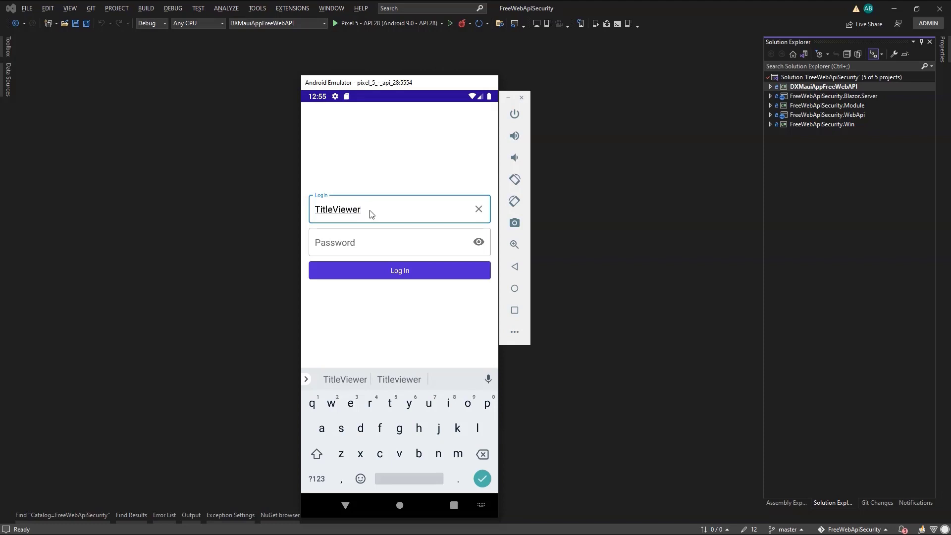
click(399, 270)
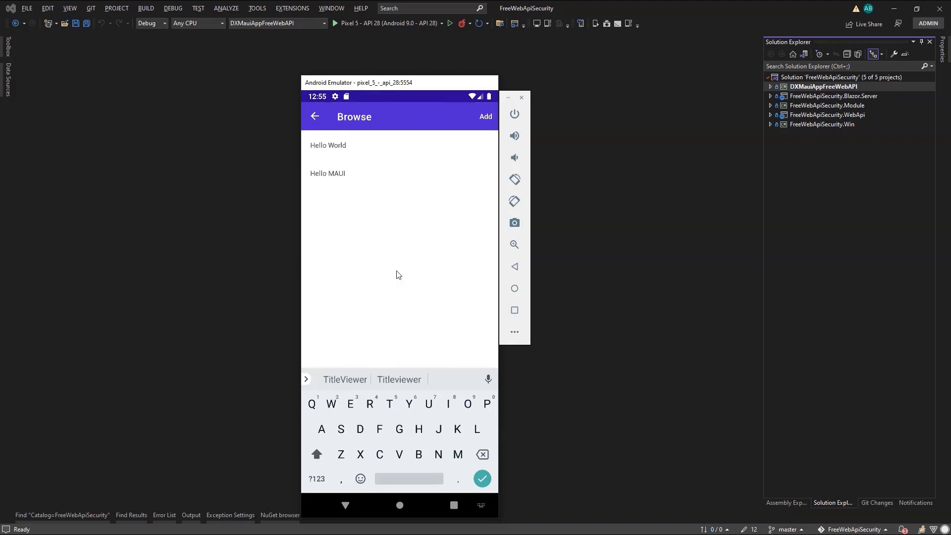
mouse_move(339, 177)
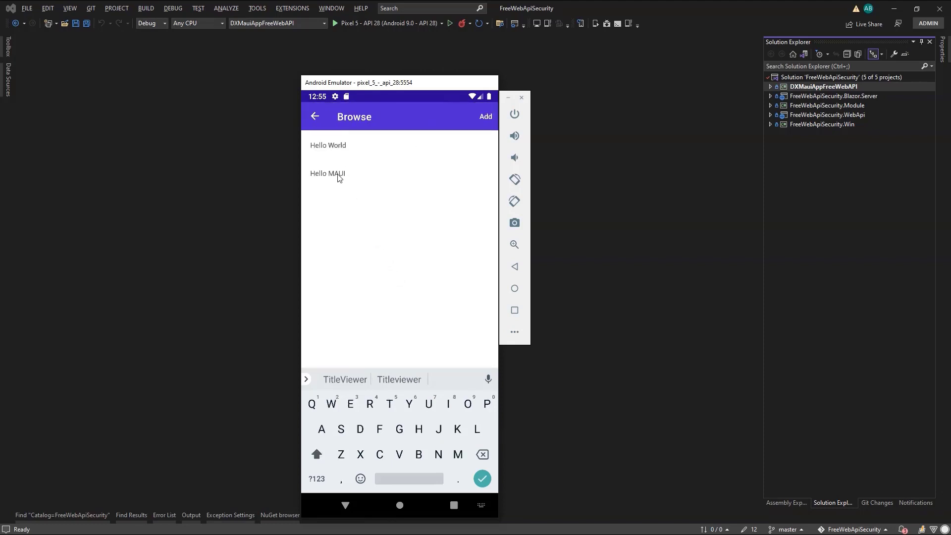
- View the Hello MAUI post showing empty content, return to the list, and start a new post
click(328, 172)
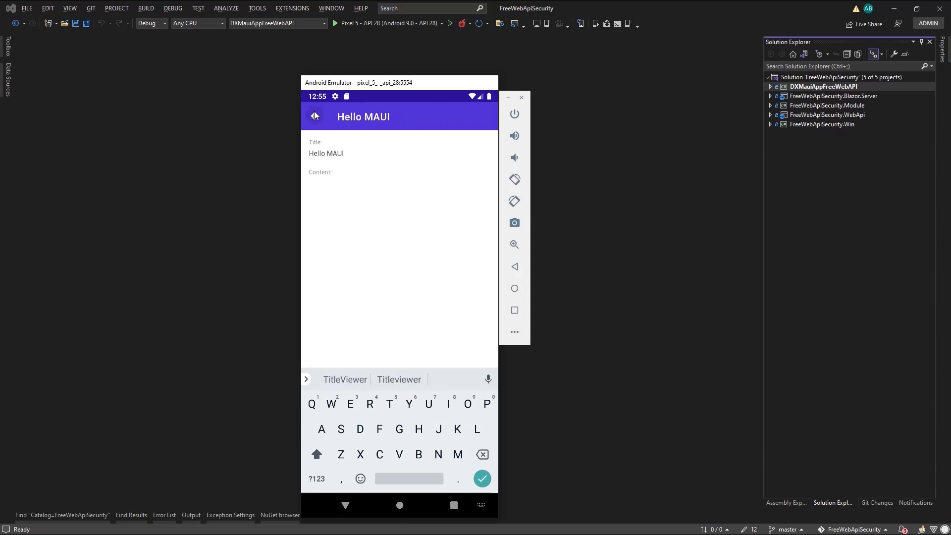
click(315, 116)
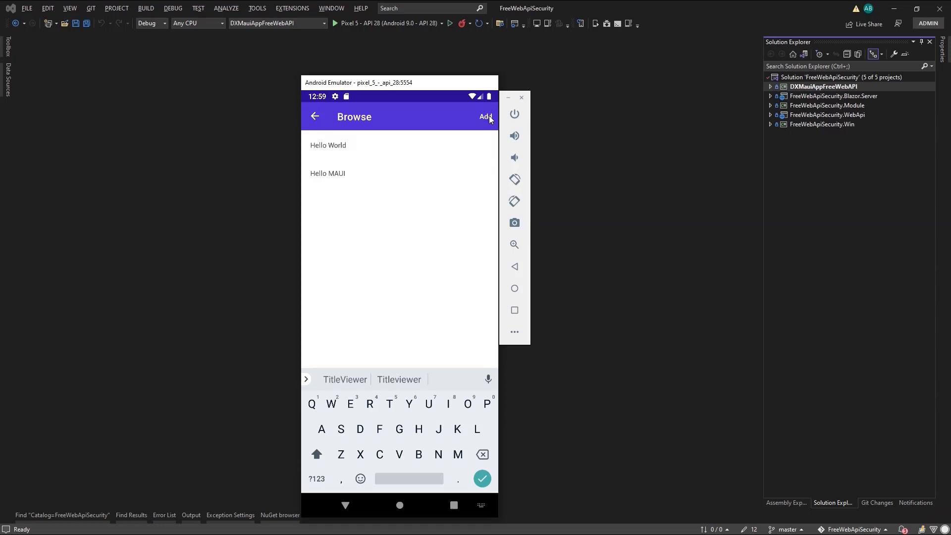
click(487, 117)
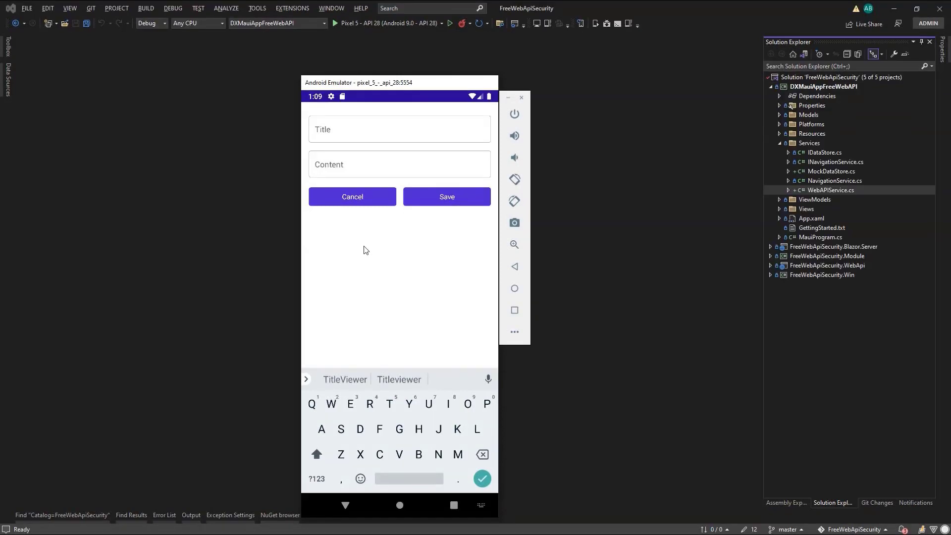
- Try saving a post titled 'title' with content 'content', rejected by the security-rules error
click(399, 128)
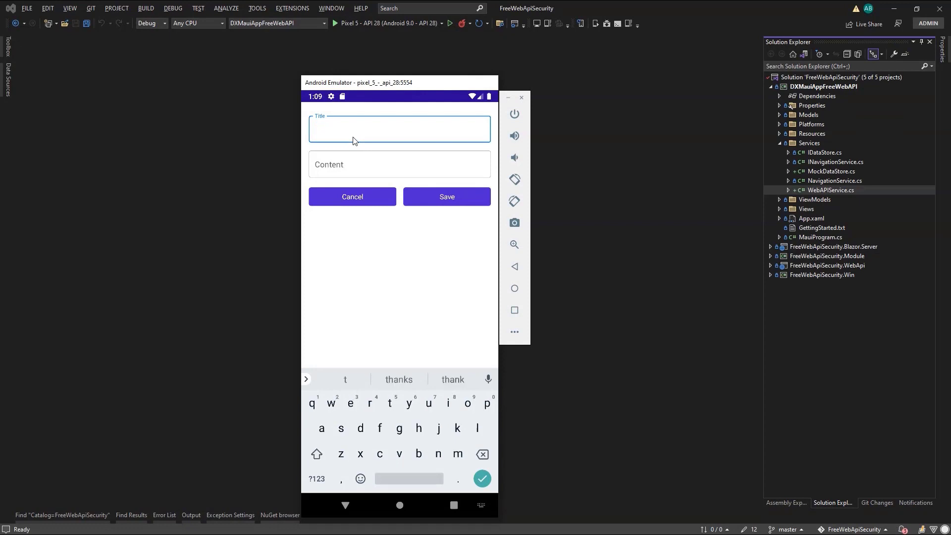
text(title)
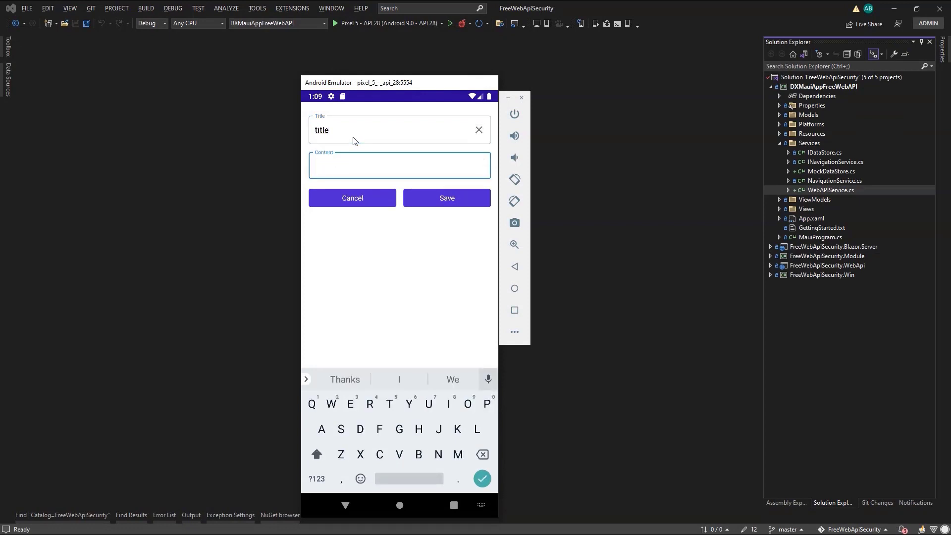
text(content)
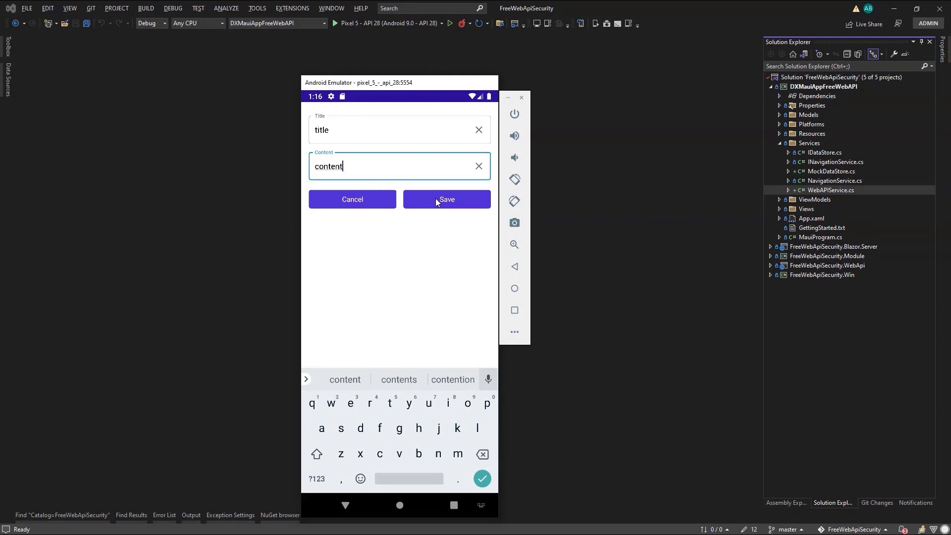
click(446, 199)
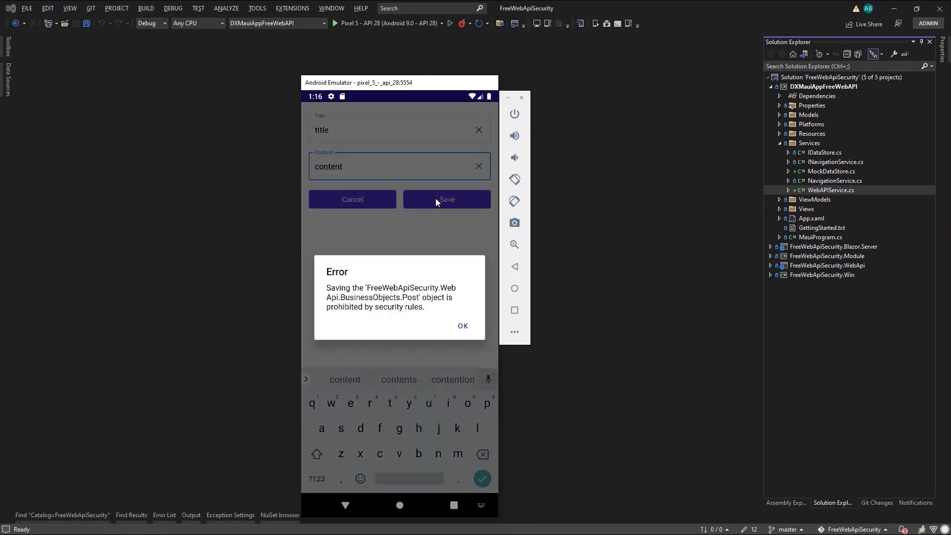